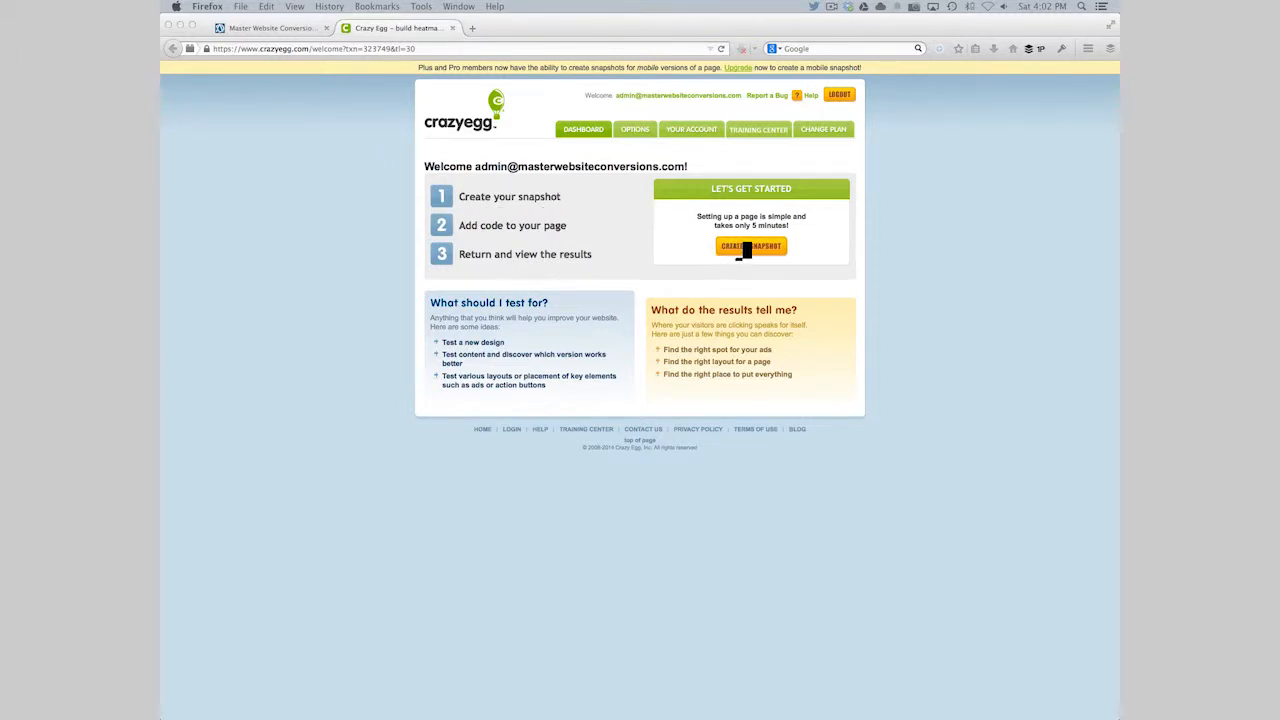
Create a new snapshot for the Master Class page URL and continue to Next
left_click(750, 246)
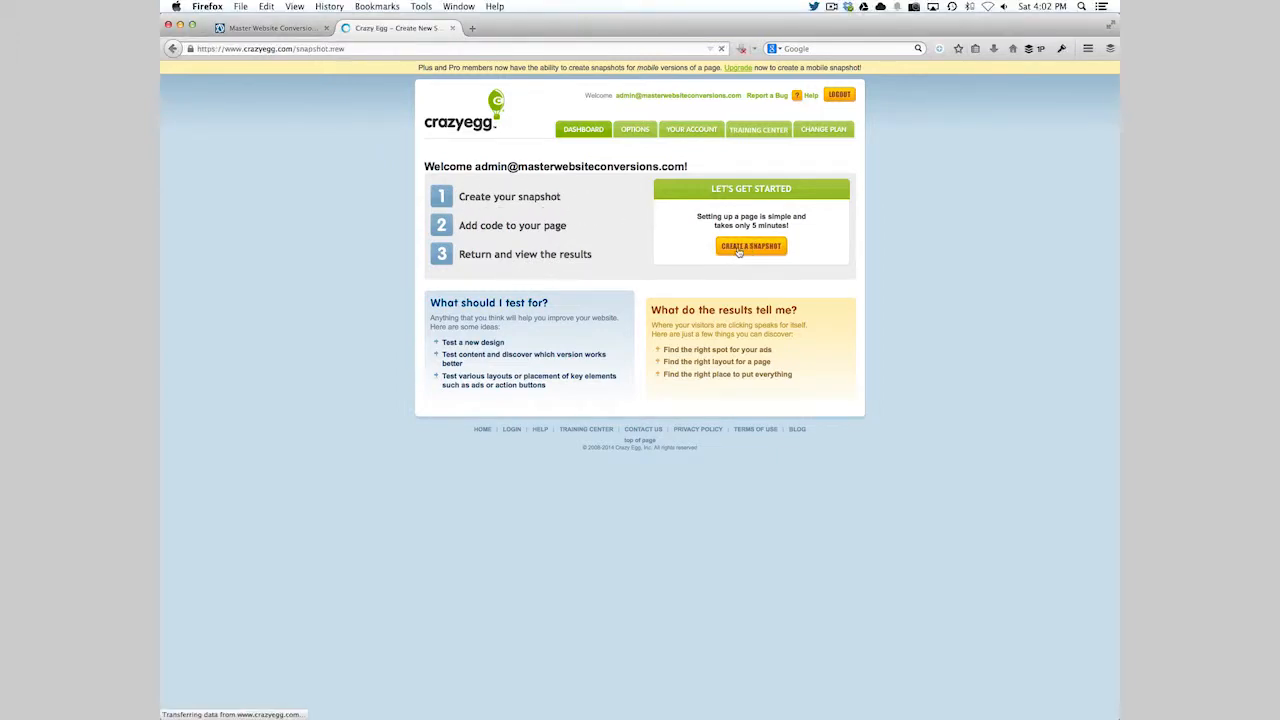
left_click(750, 246)
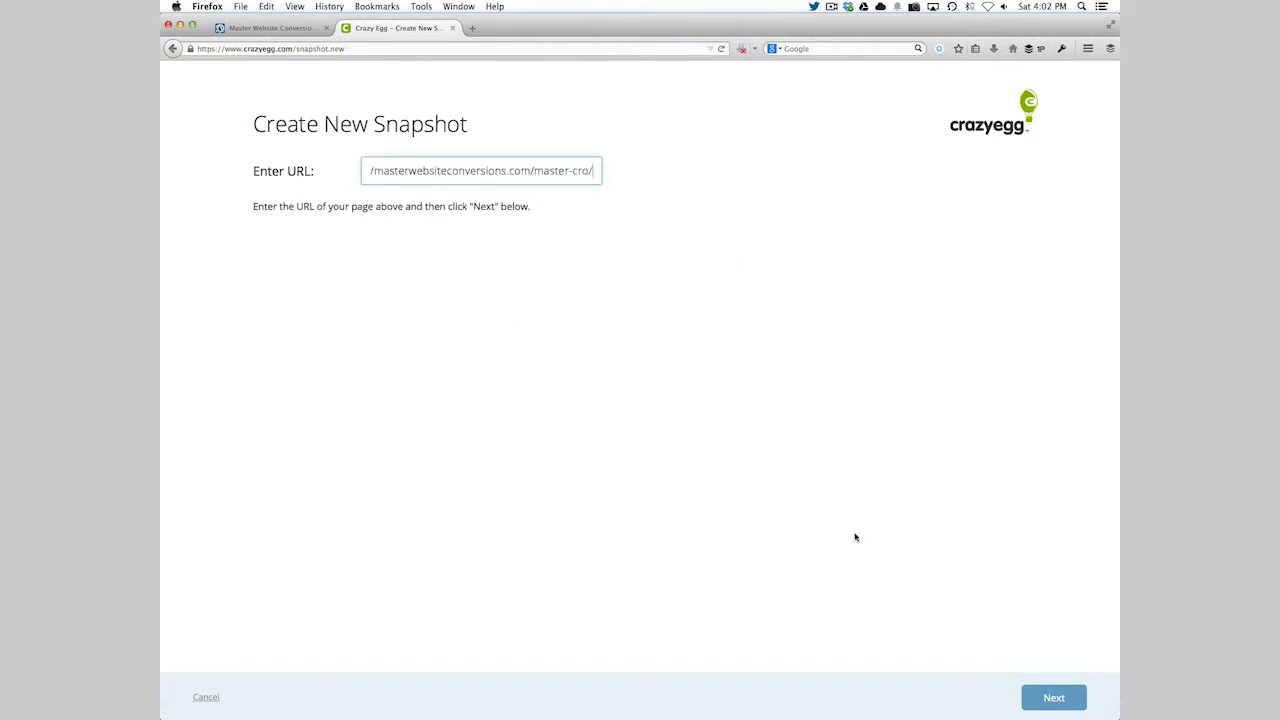
mouse_move(1052, 696)
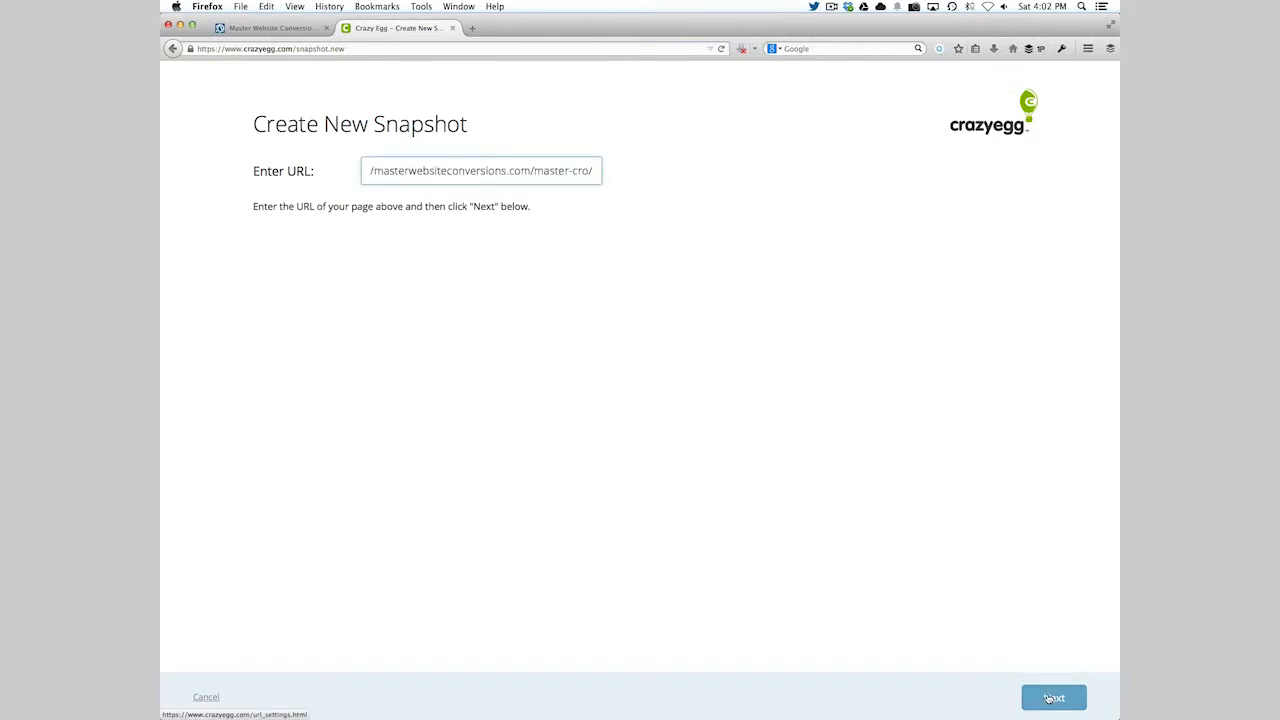
left_click(1052, 696)
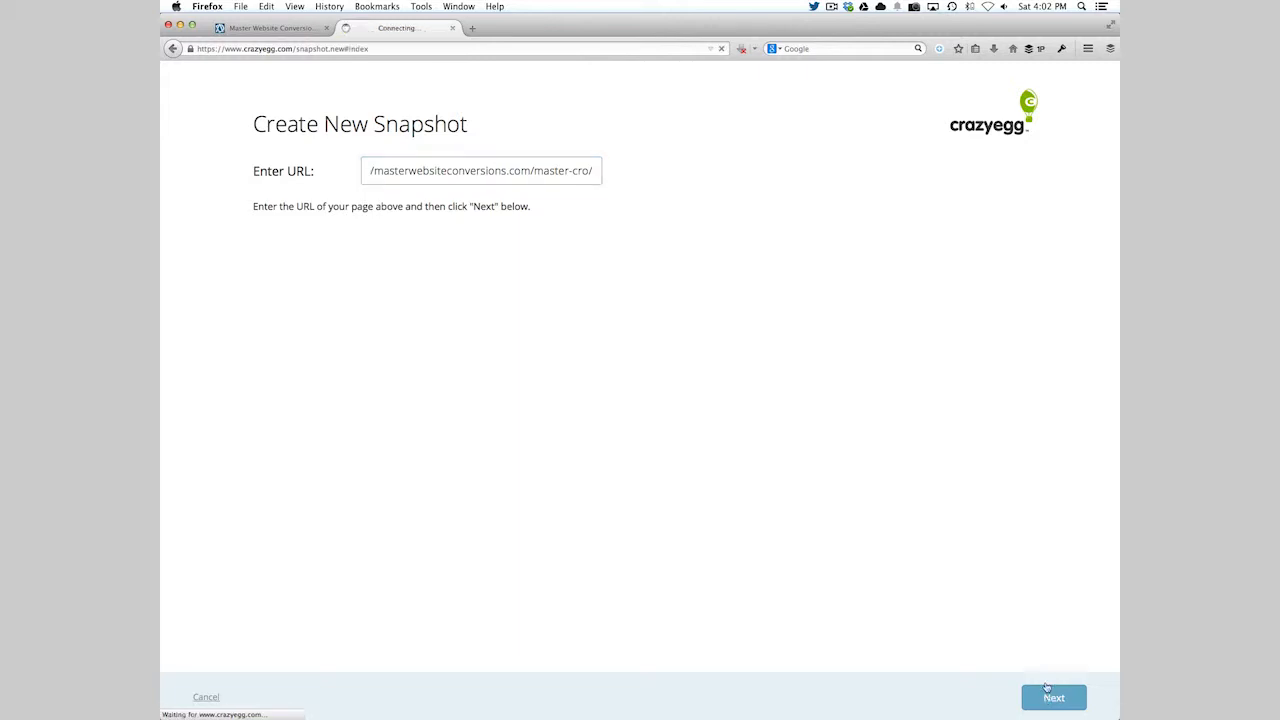
Review the snapshot details with Advanced Options expanded and Default Tracking kept
left_click(1052, 696)
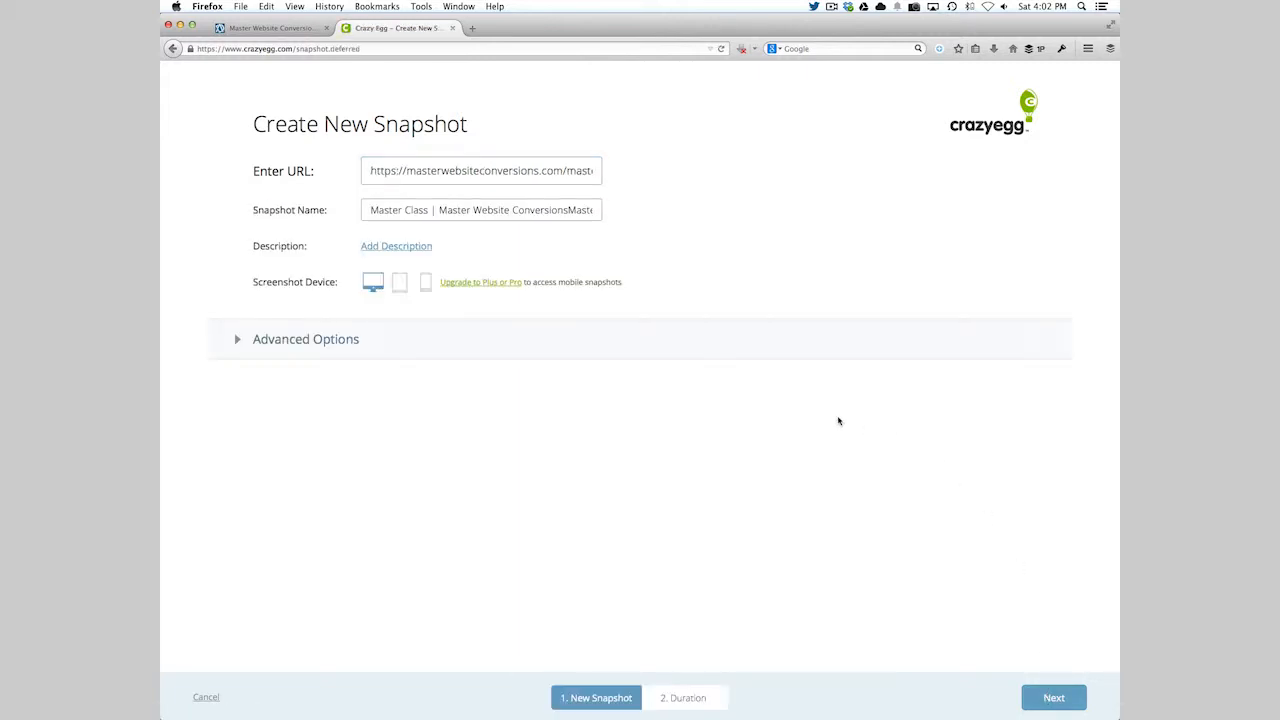
mouse_move(374, 312)
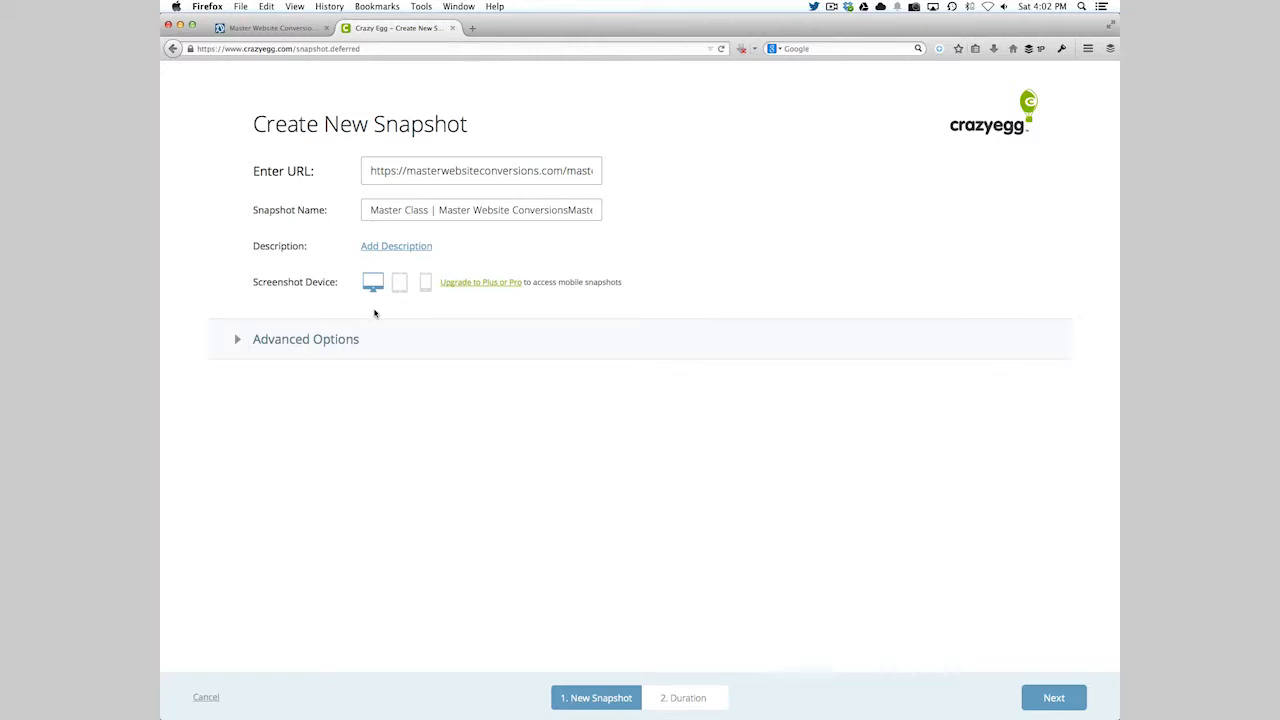
mouse_move(418, 312)
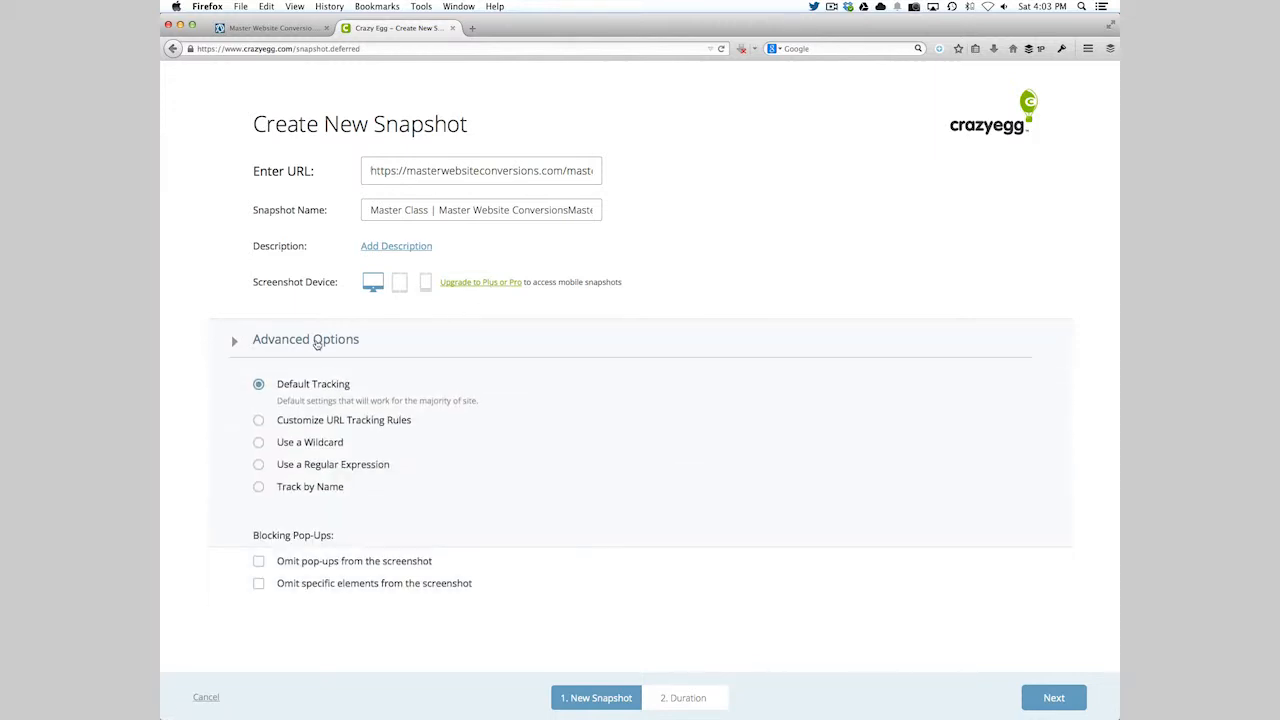
mouse_move(220, 424)
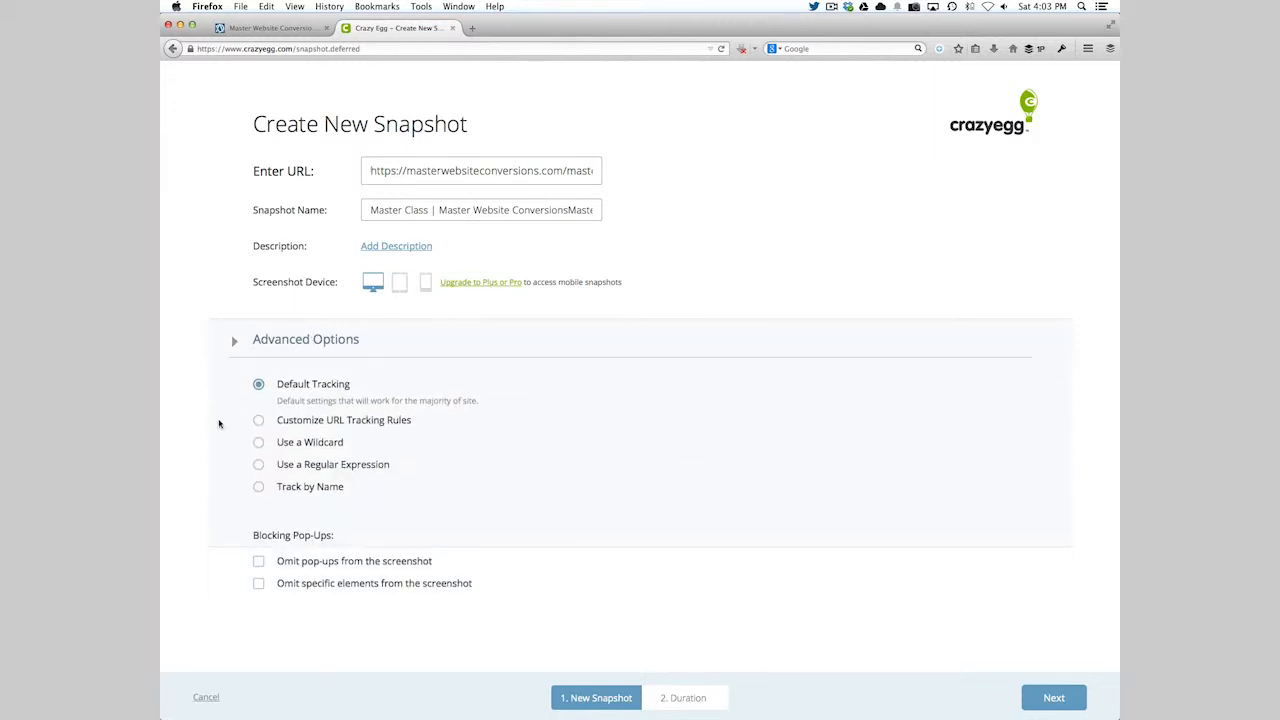
mouse_move(260, 612)
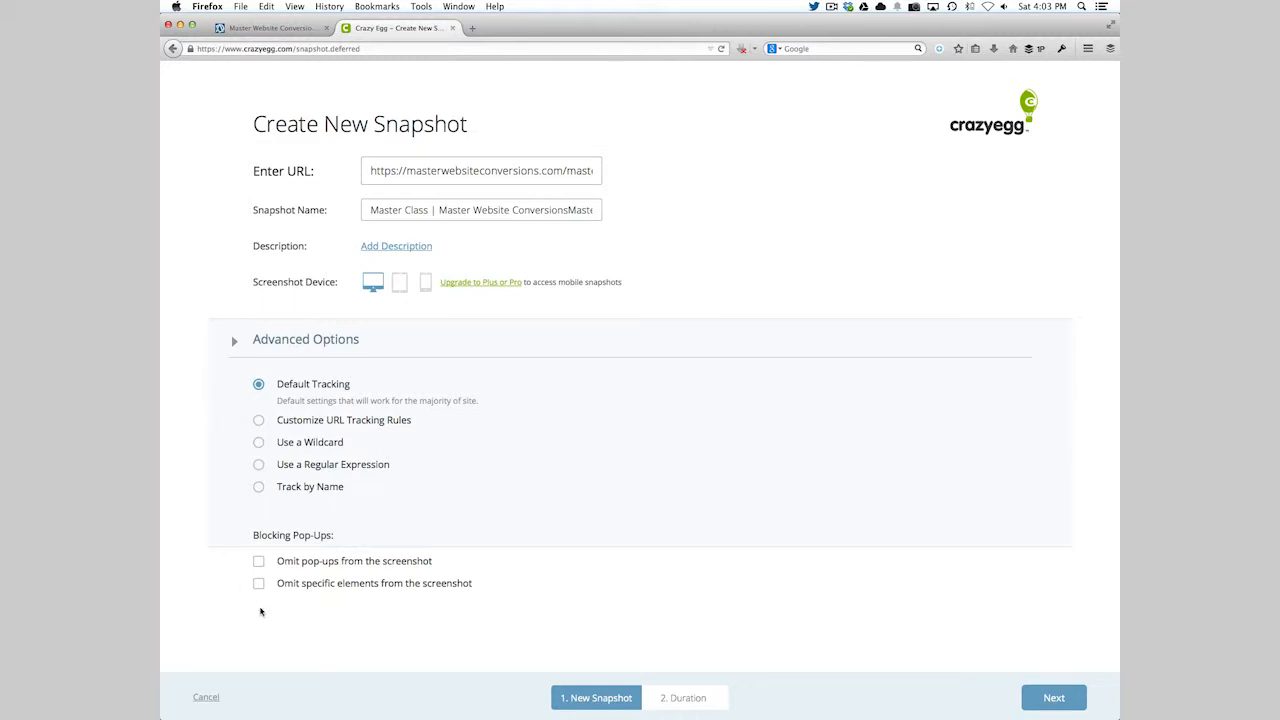
mouse_move(334, 604)
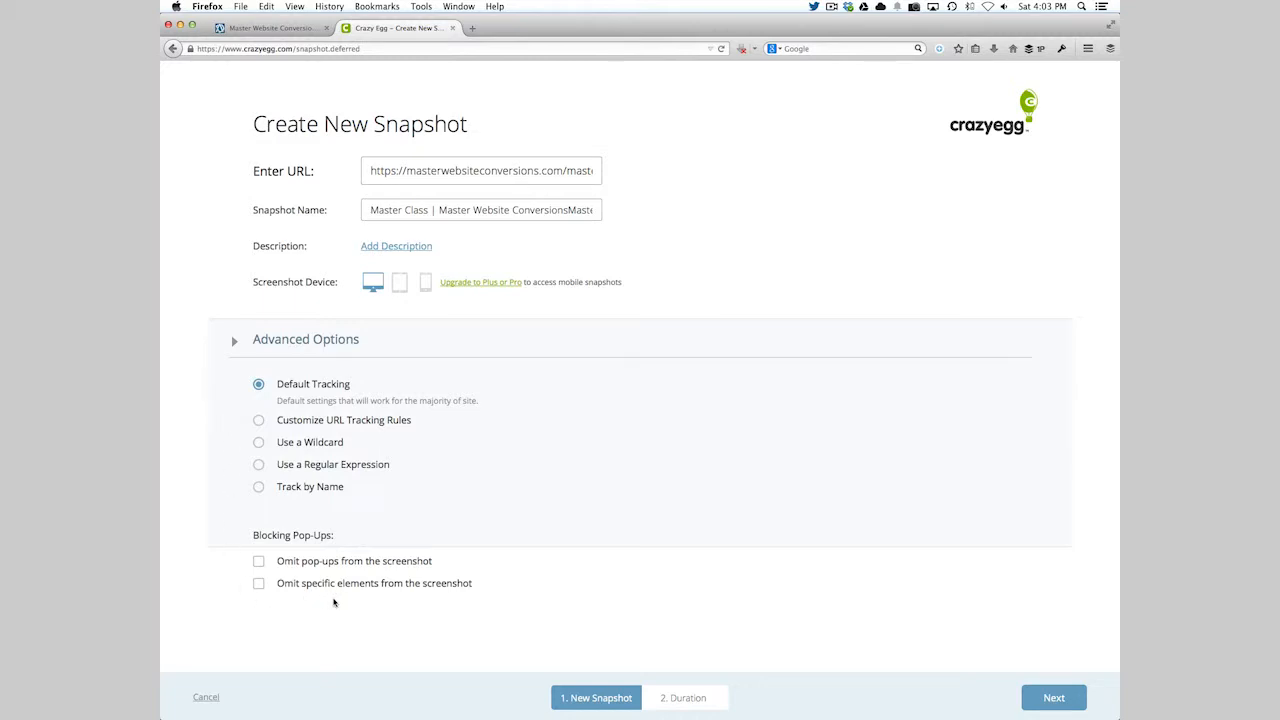
mouse_move(468, 628)
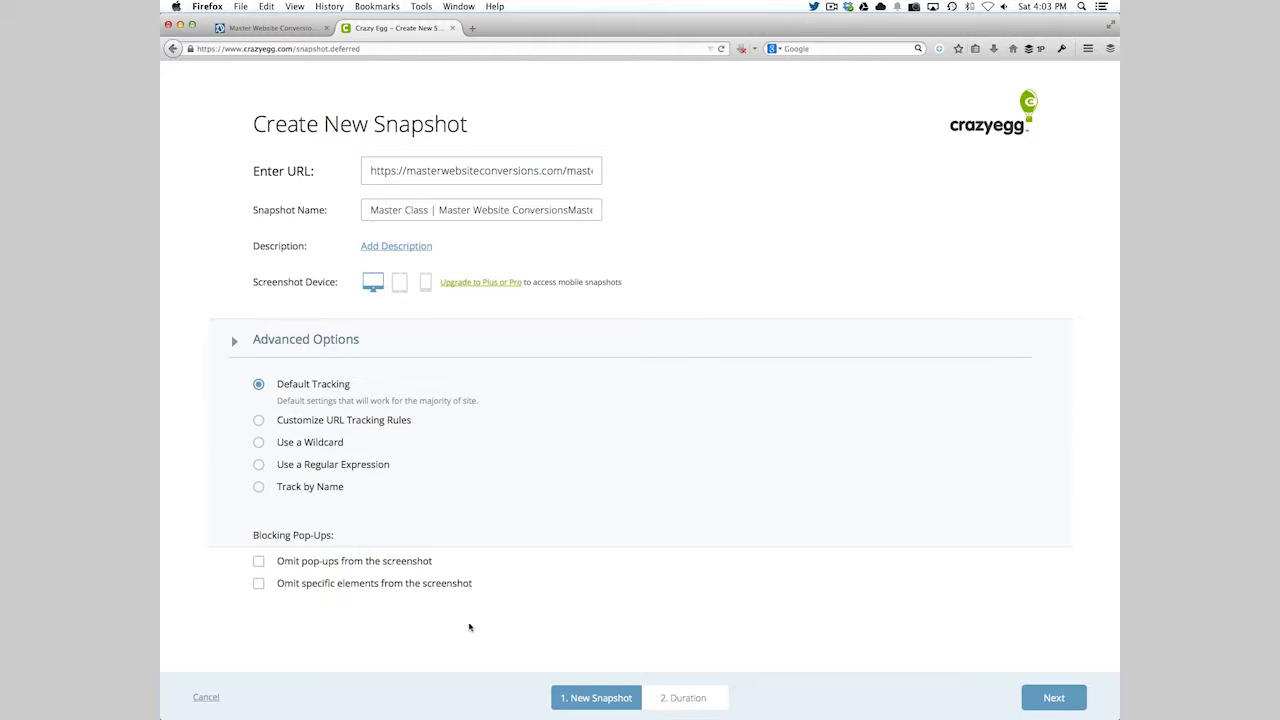
Change the End Snapshot limit to 5,000 visits and confirm the duration
left_click(1052, 696)
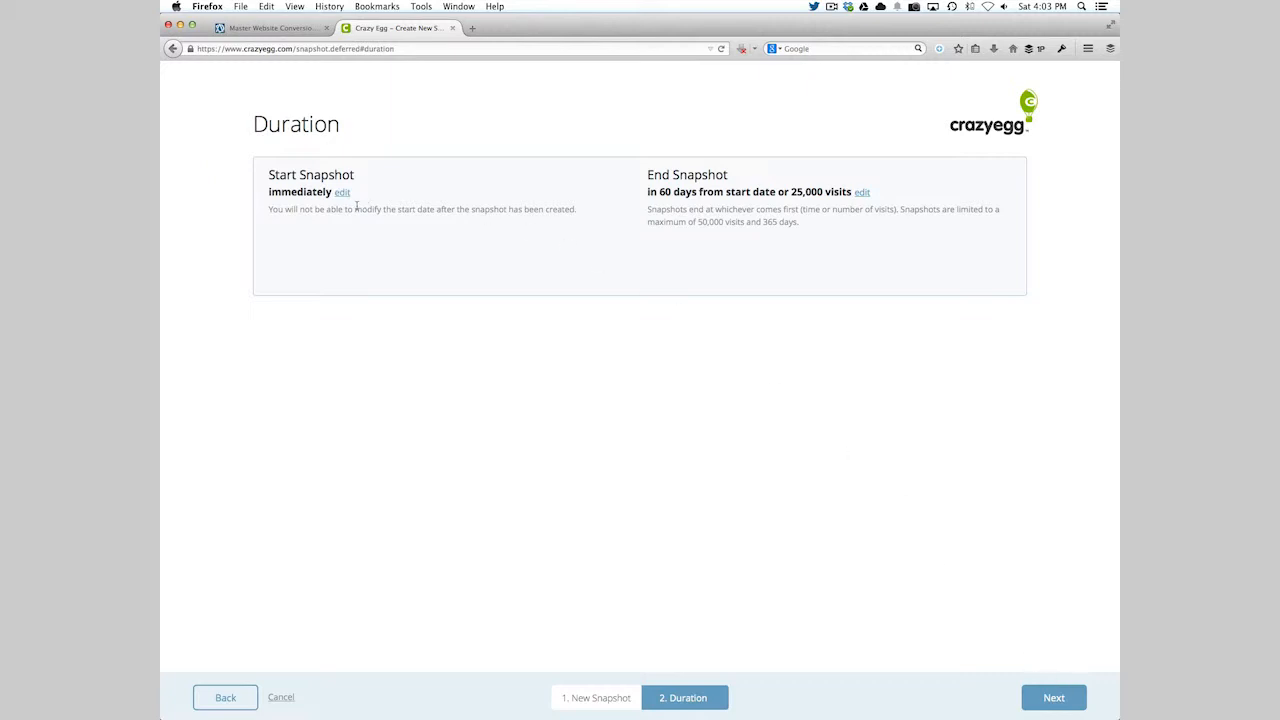
mouse_move(728, 198)
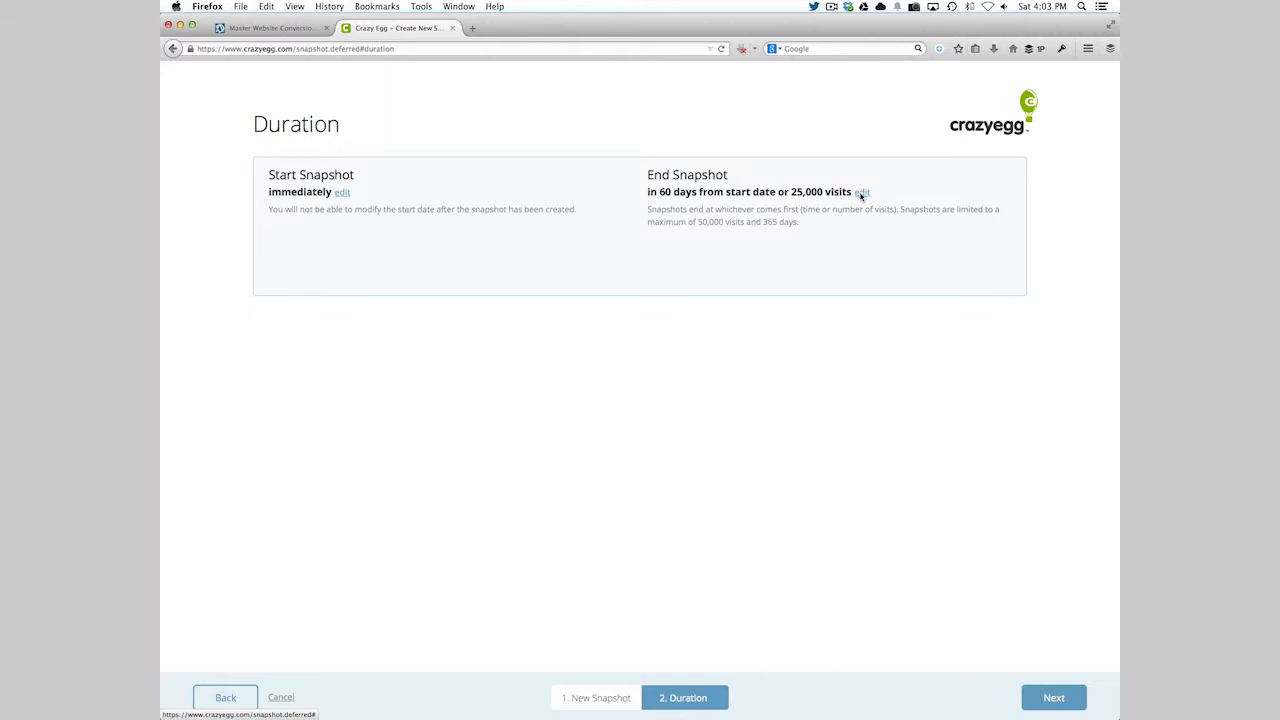
left_click(862, 192)
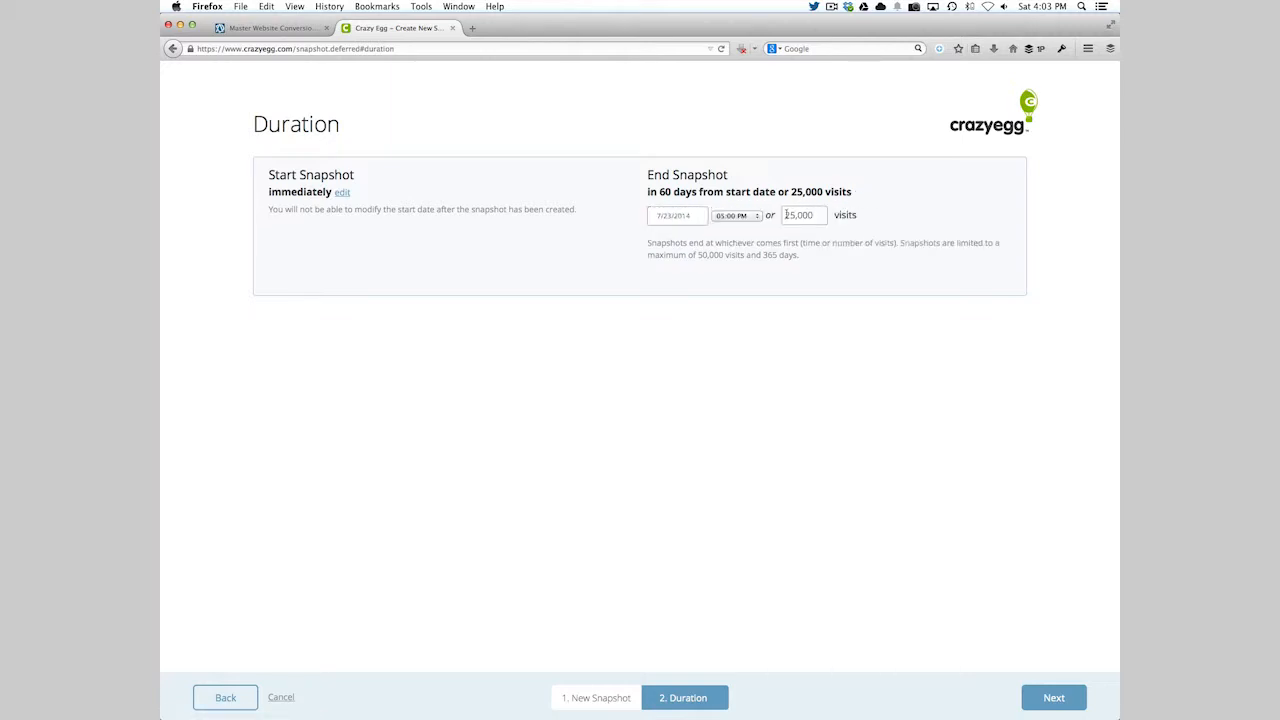
type("5,000")
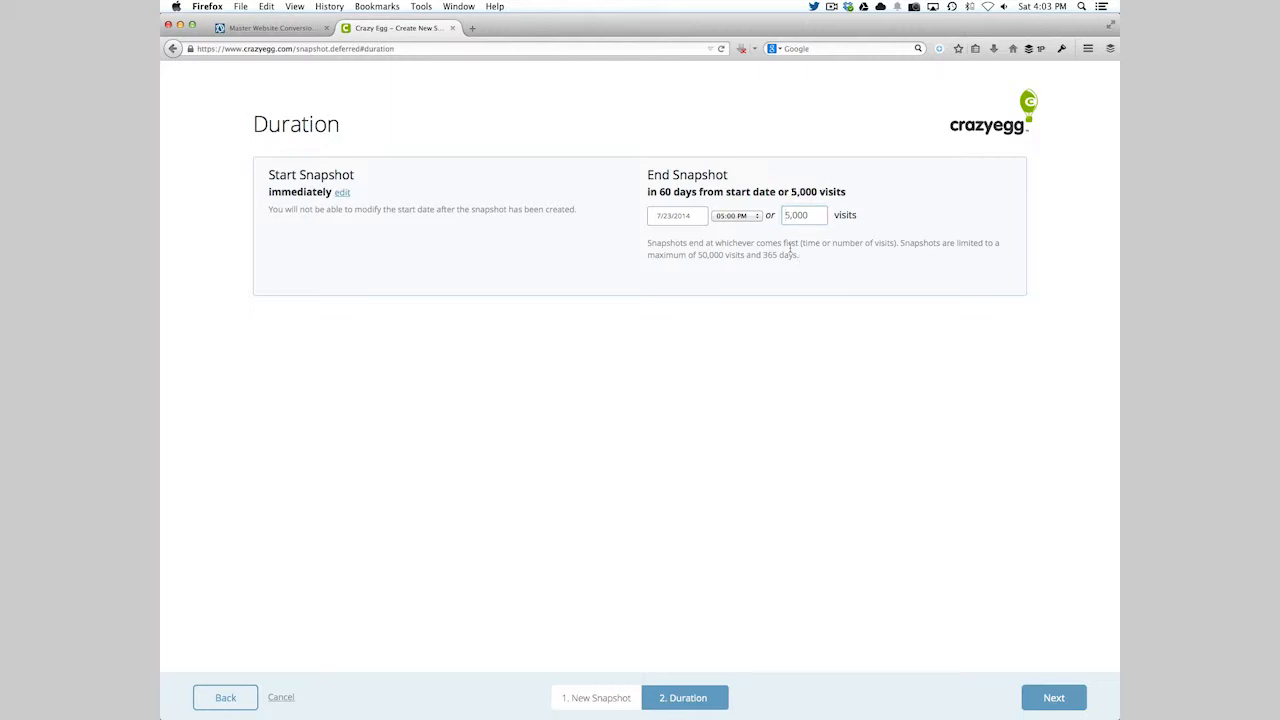
mouse_move(668, 236)
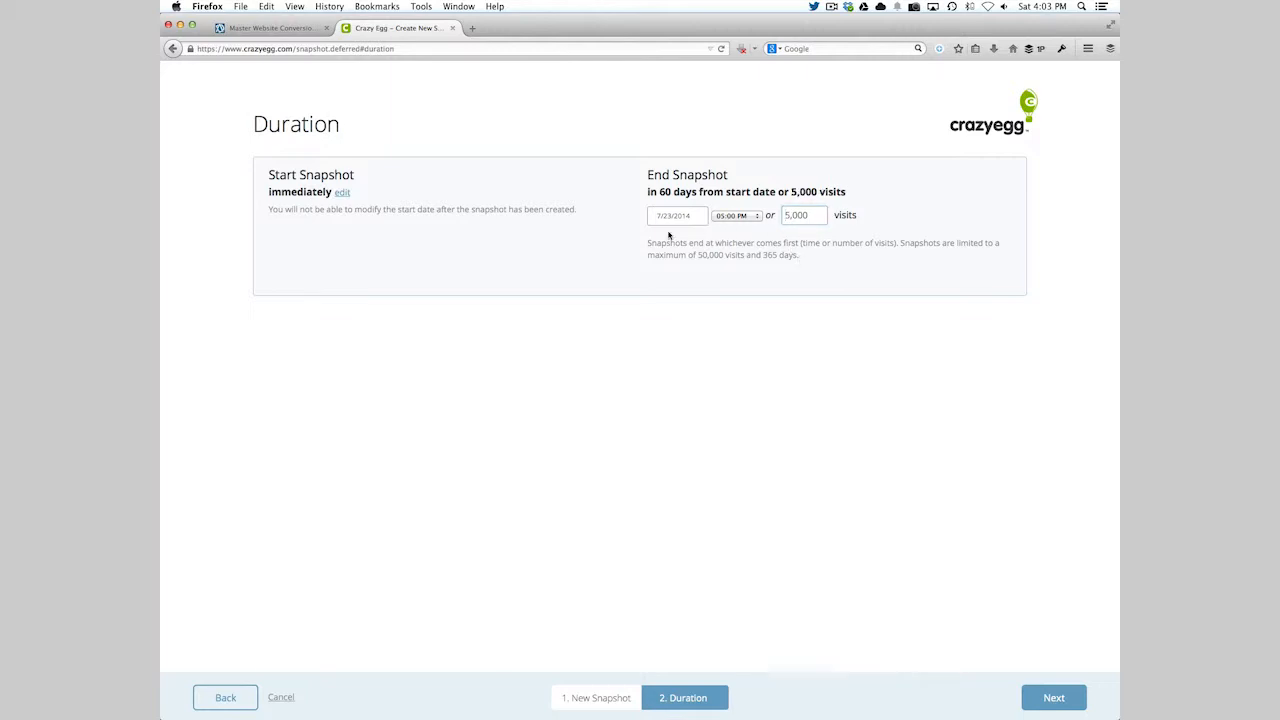
mouse_move(964, 650)
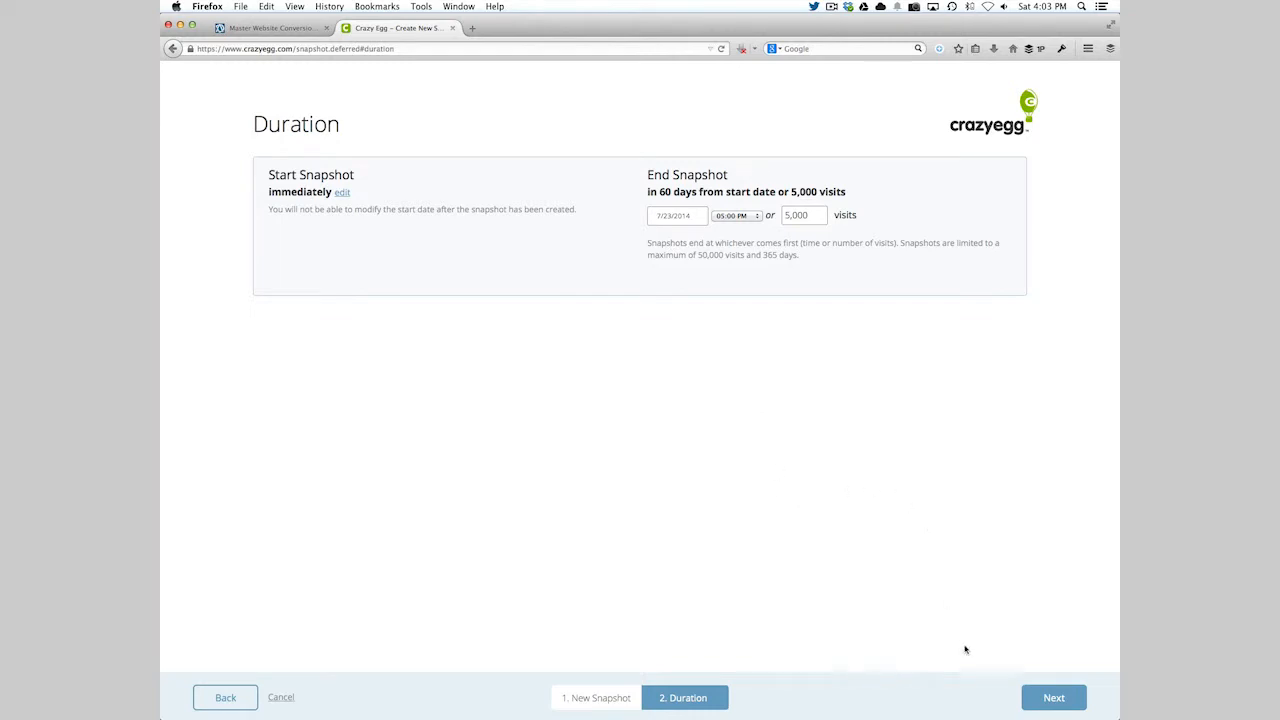
left_click(1052, 696)
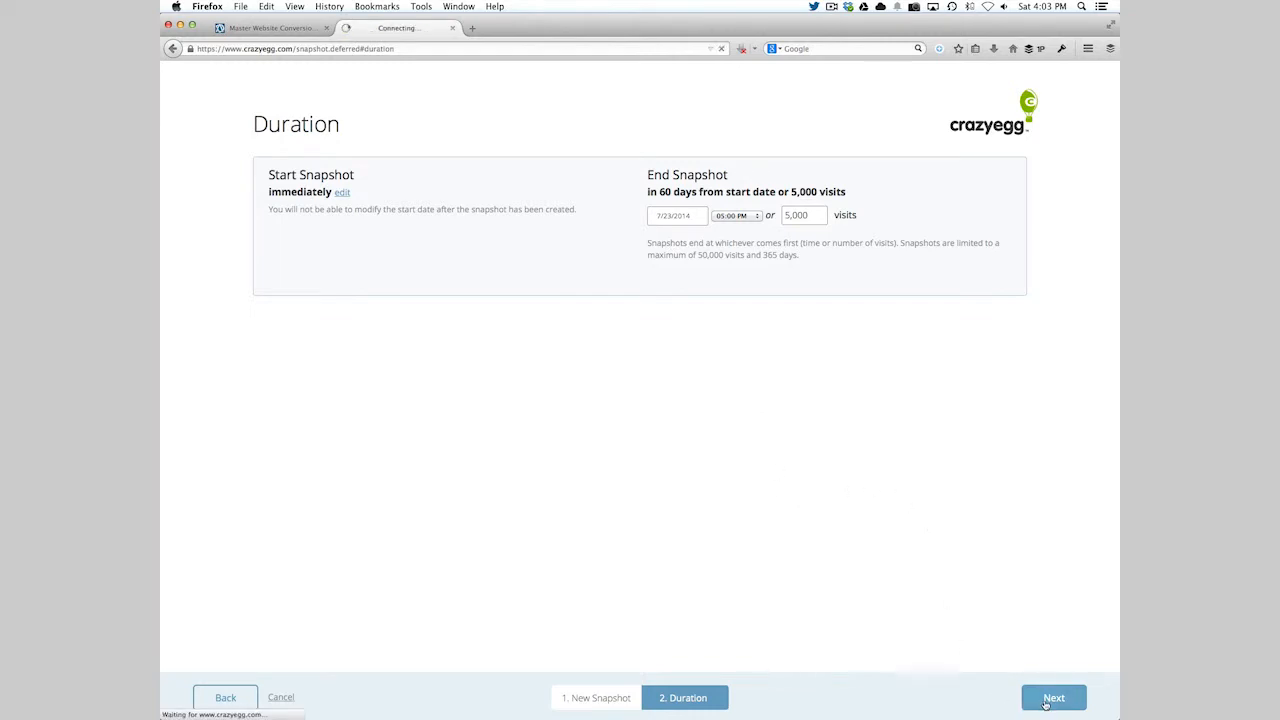
Reveal the 'I can add JavaScript to my pages' tracking script and select it for copying
left_click(1052, 696)
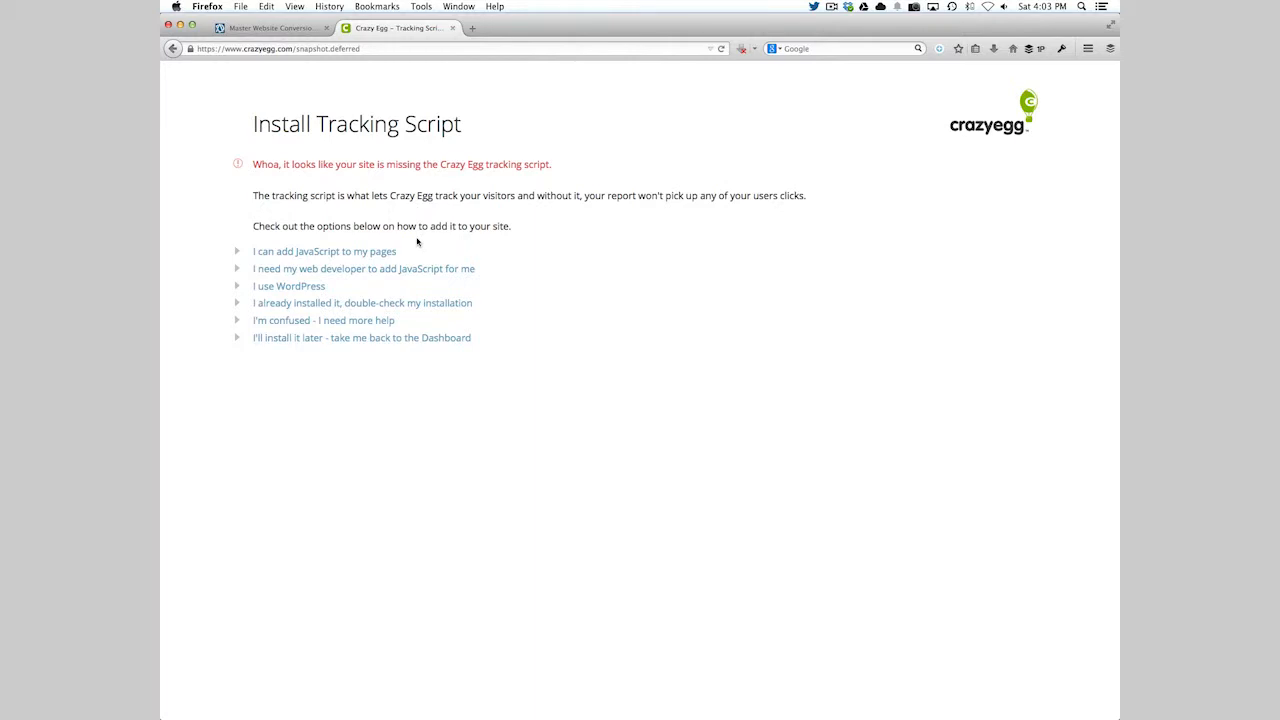
mouse_move(316, 252)
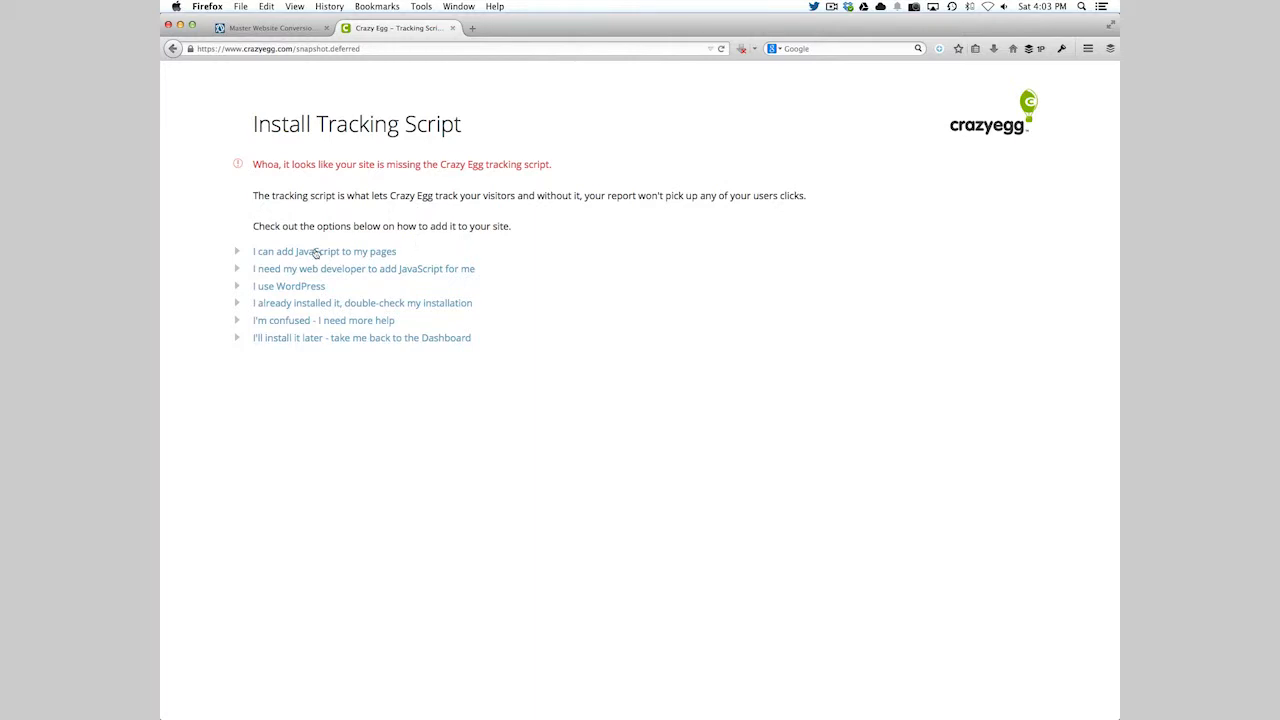
left_click(324, 252)
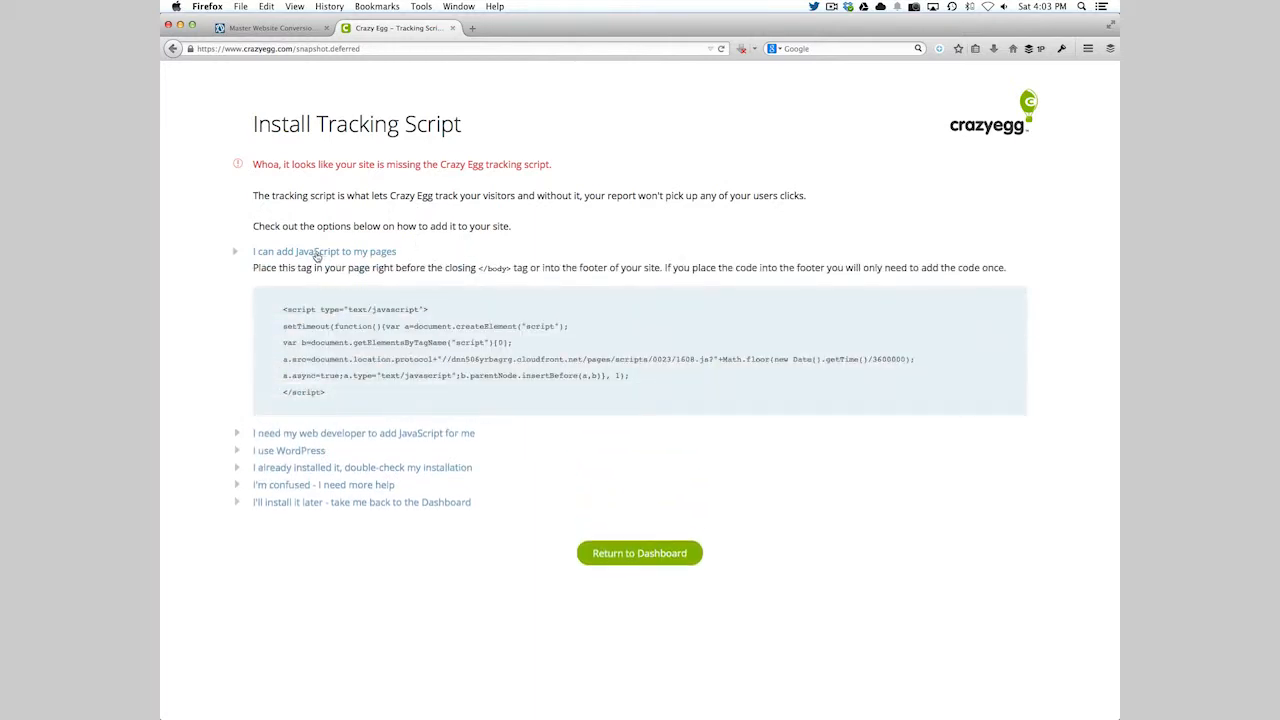
left_click_drag(292, 326, 630, 390)
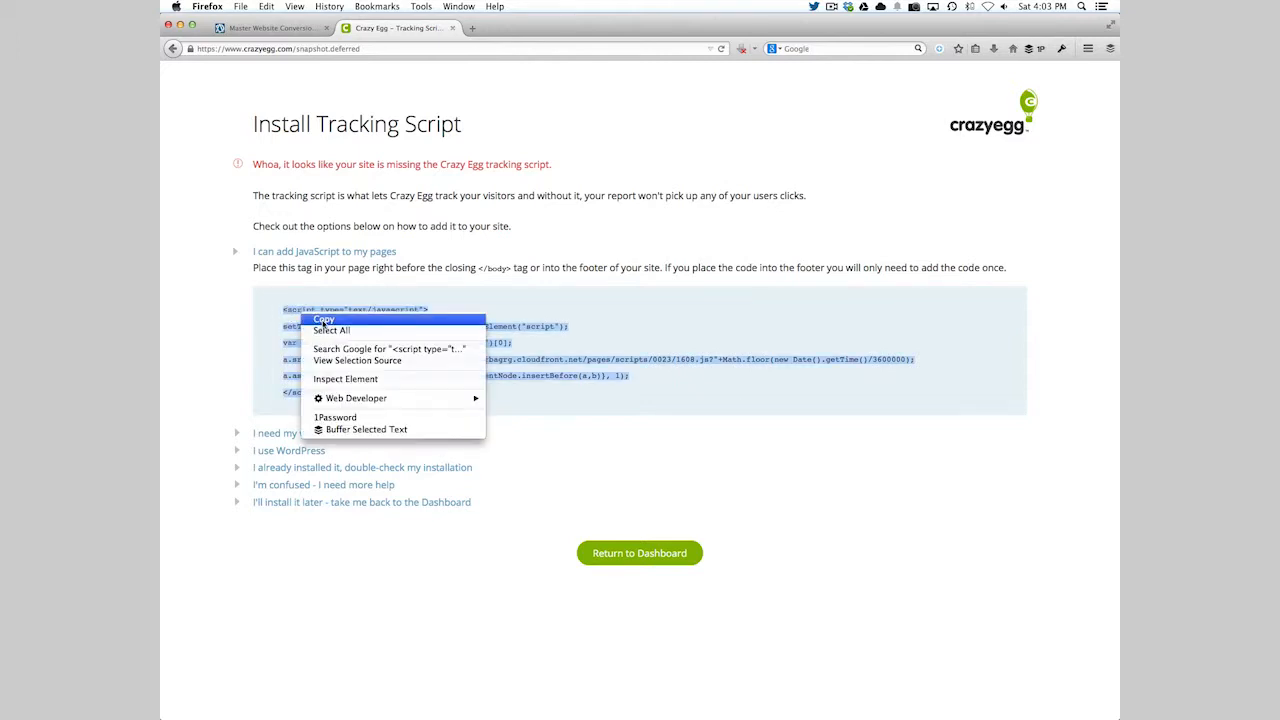
Go from the live site to the WordPress Dashboard and open Peddlar Theme Options
left_click(270, 28)
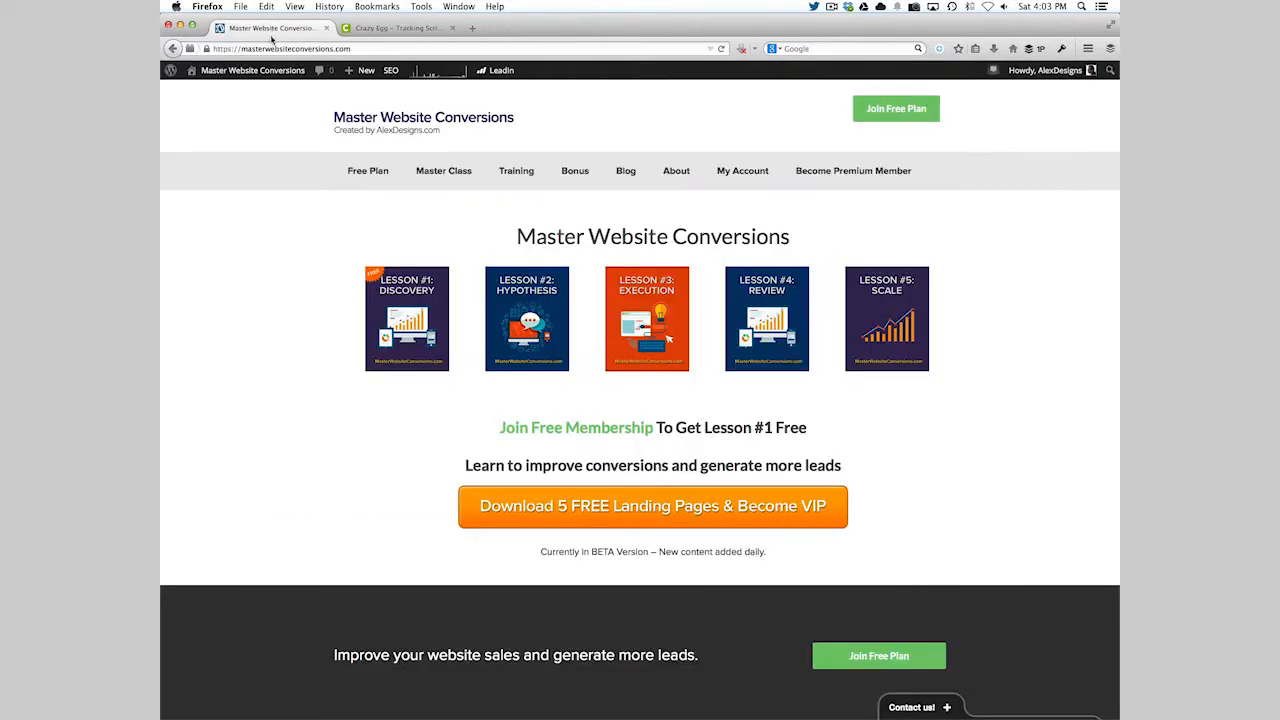
left_click(252, 70)
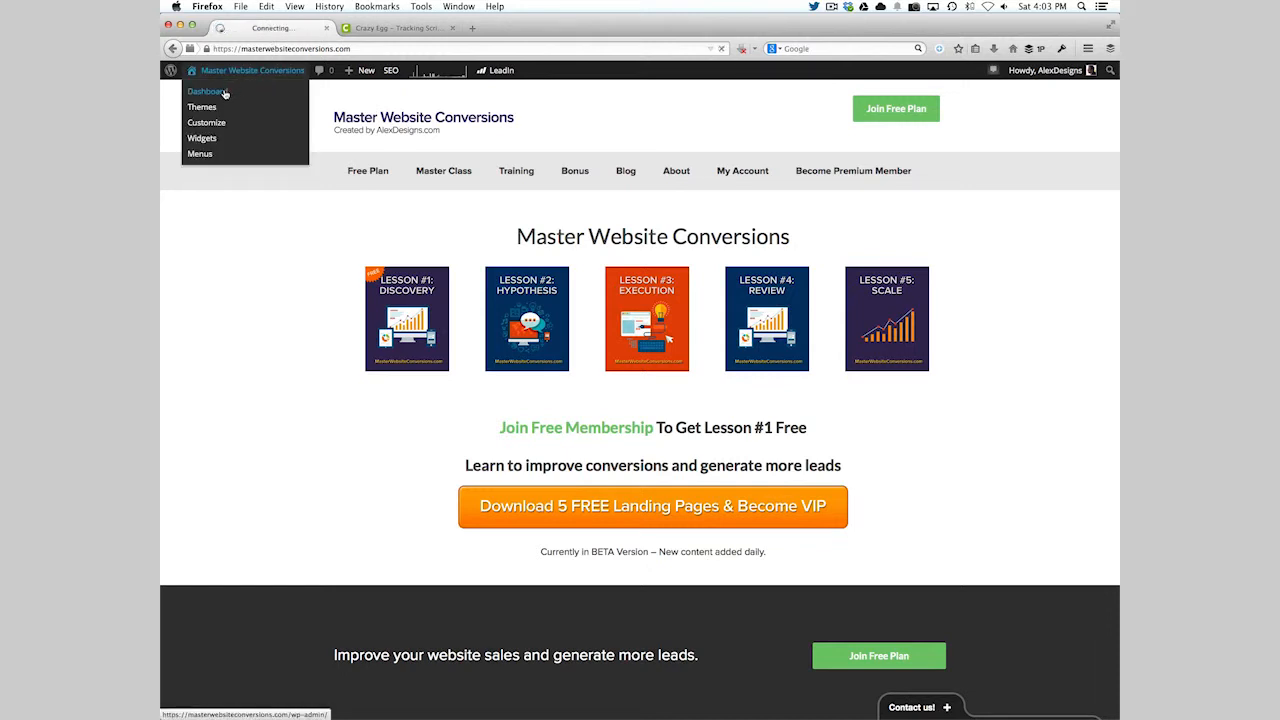
mouse_move(304, 98)
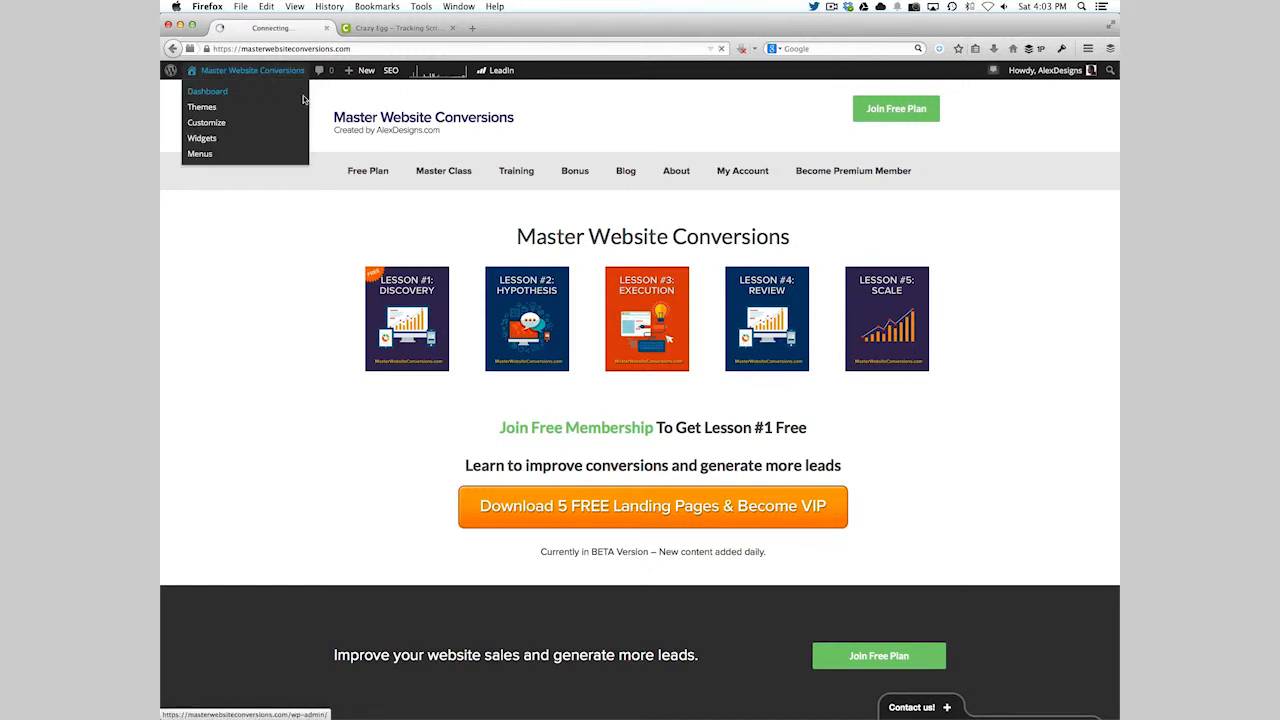
left_click(208, 92)
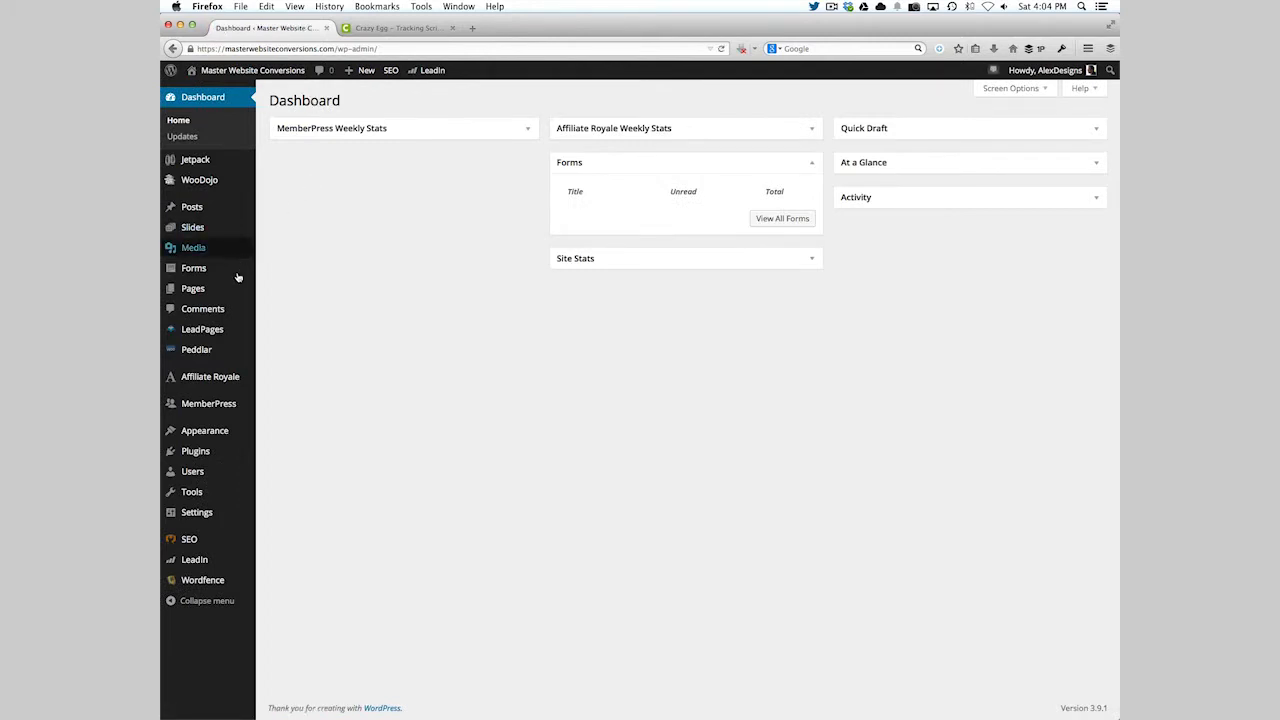
mouse_move(202, 328)
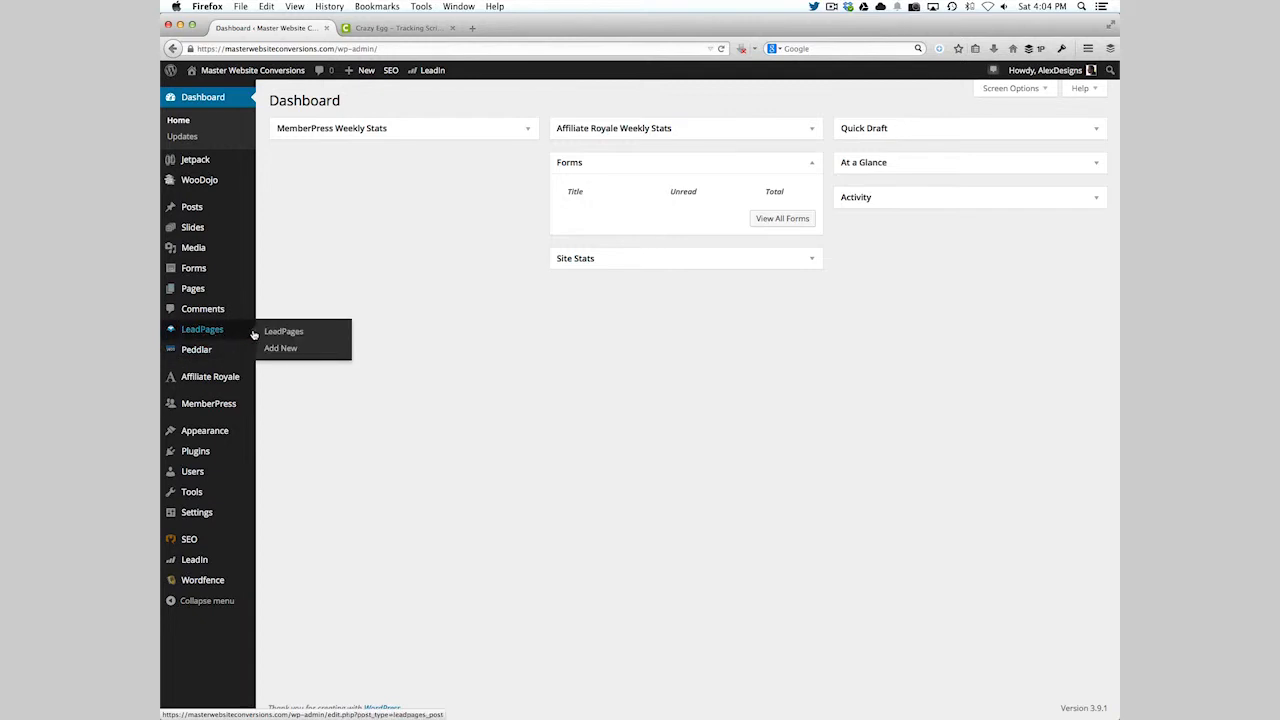
mouse_move(196, 348)
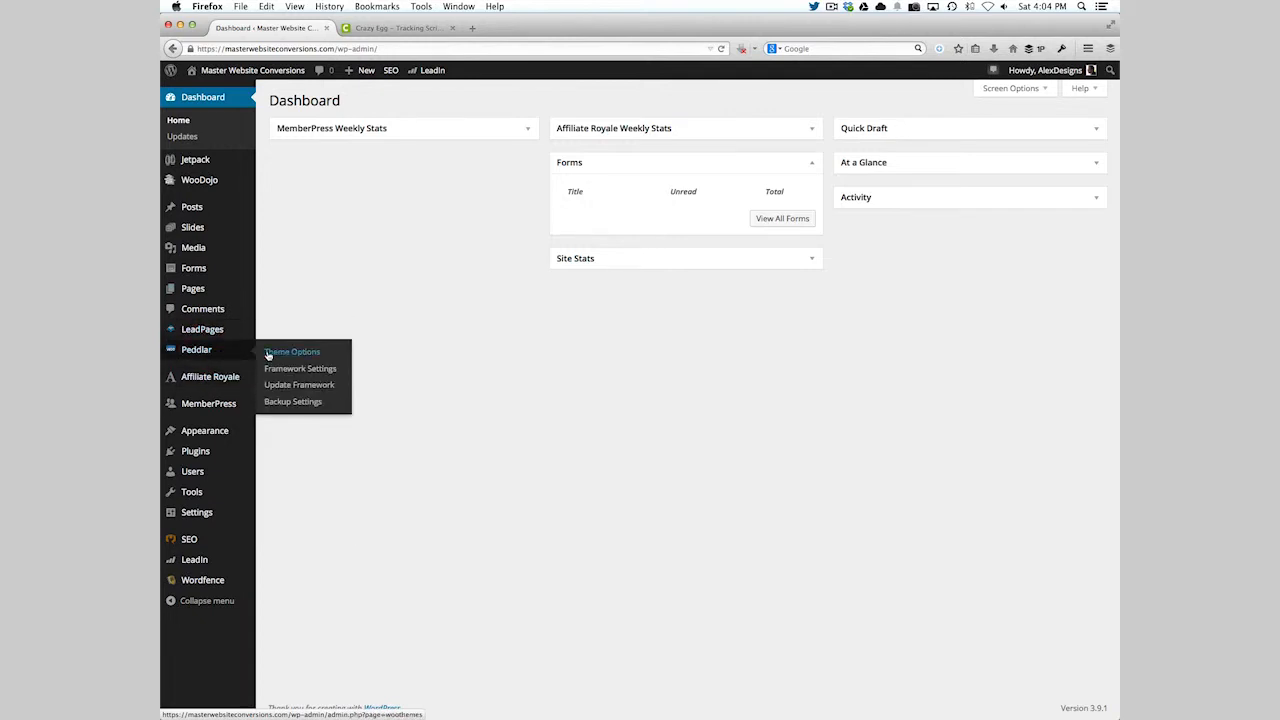
left_click(292, 352)
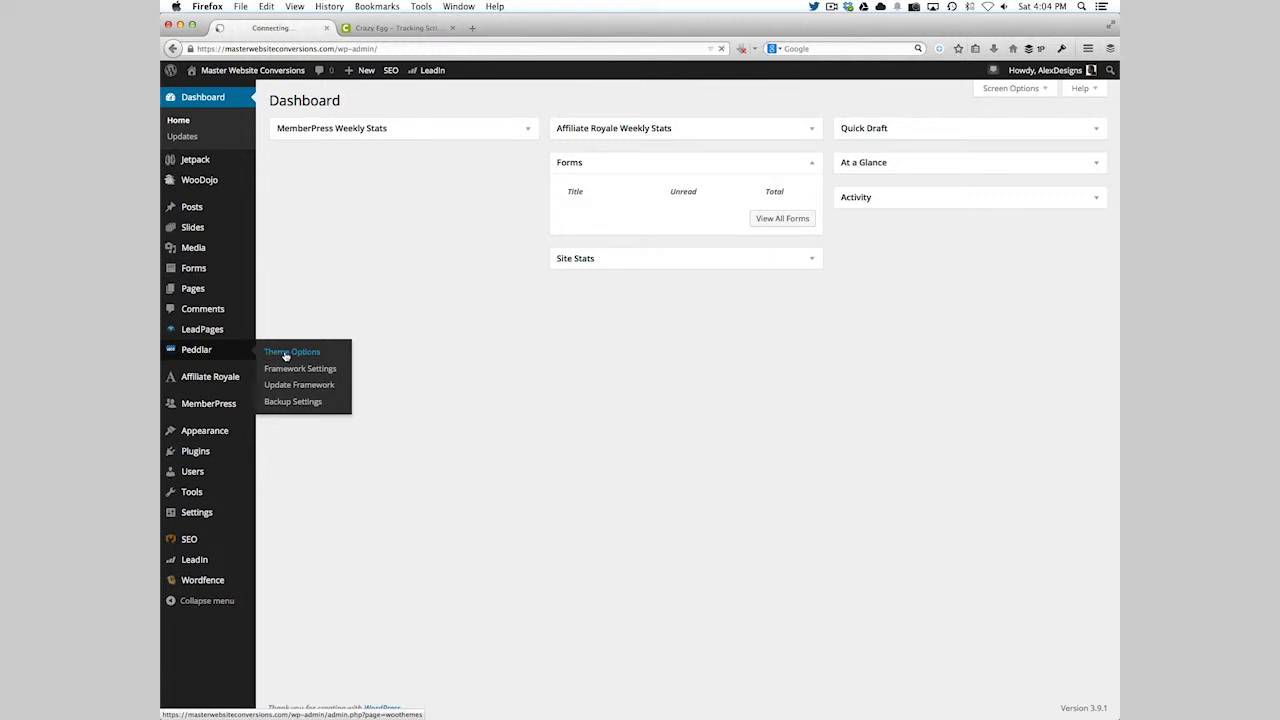
Paste the Crazy Egg script into the Tracking Code field and save all changes
left_click(292, 352)
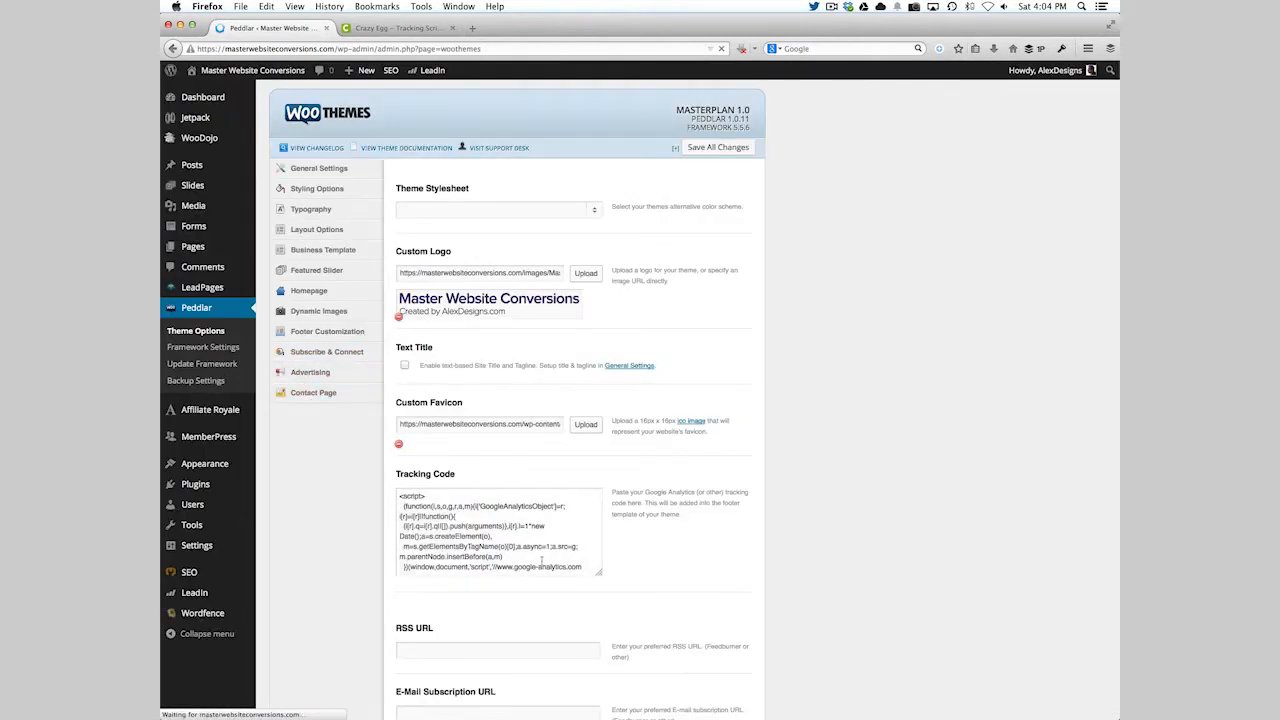
left_click(320, 168)
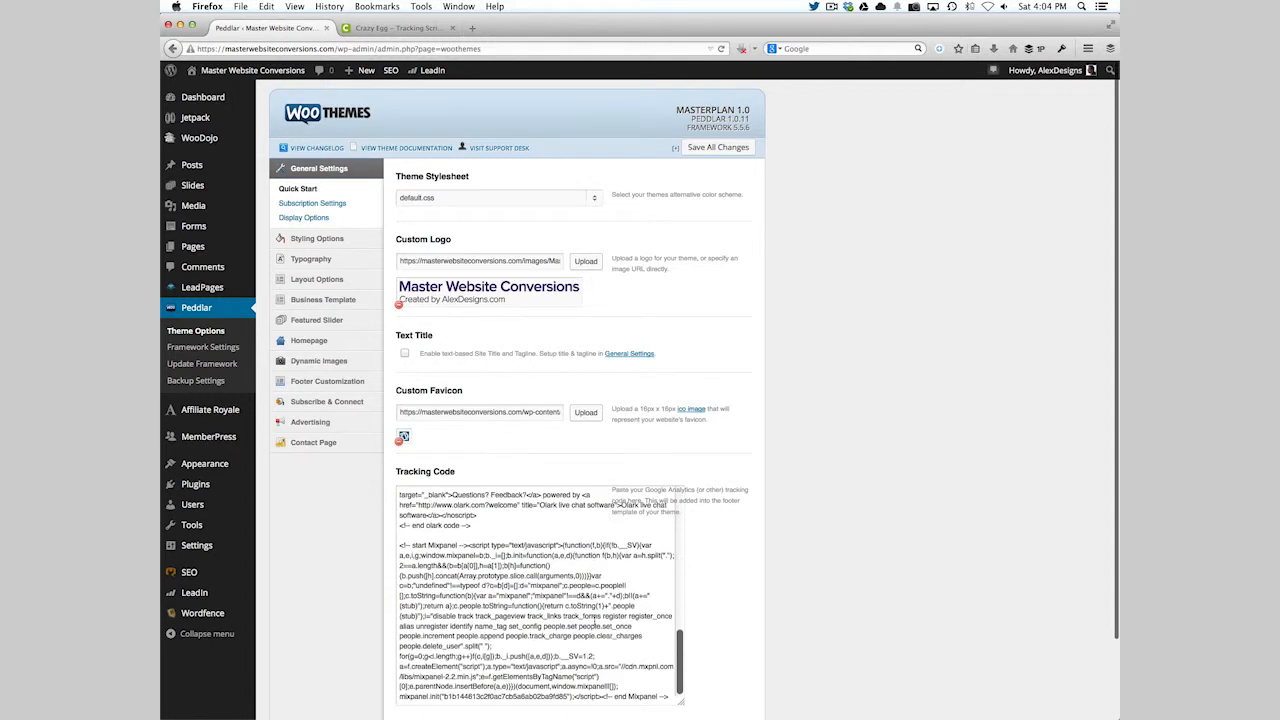
scroll("down", 3)
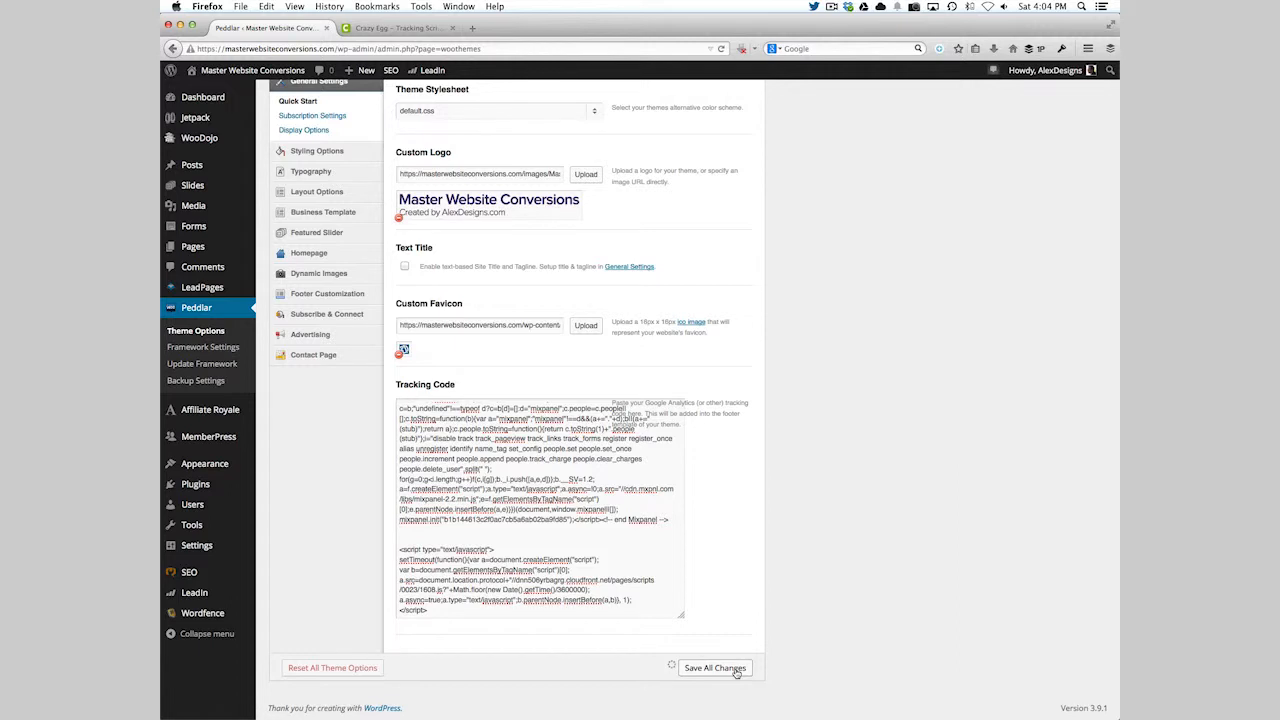
left_click(714, 668)
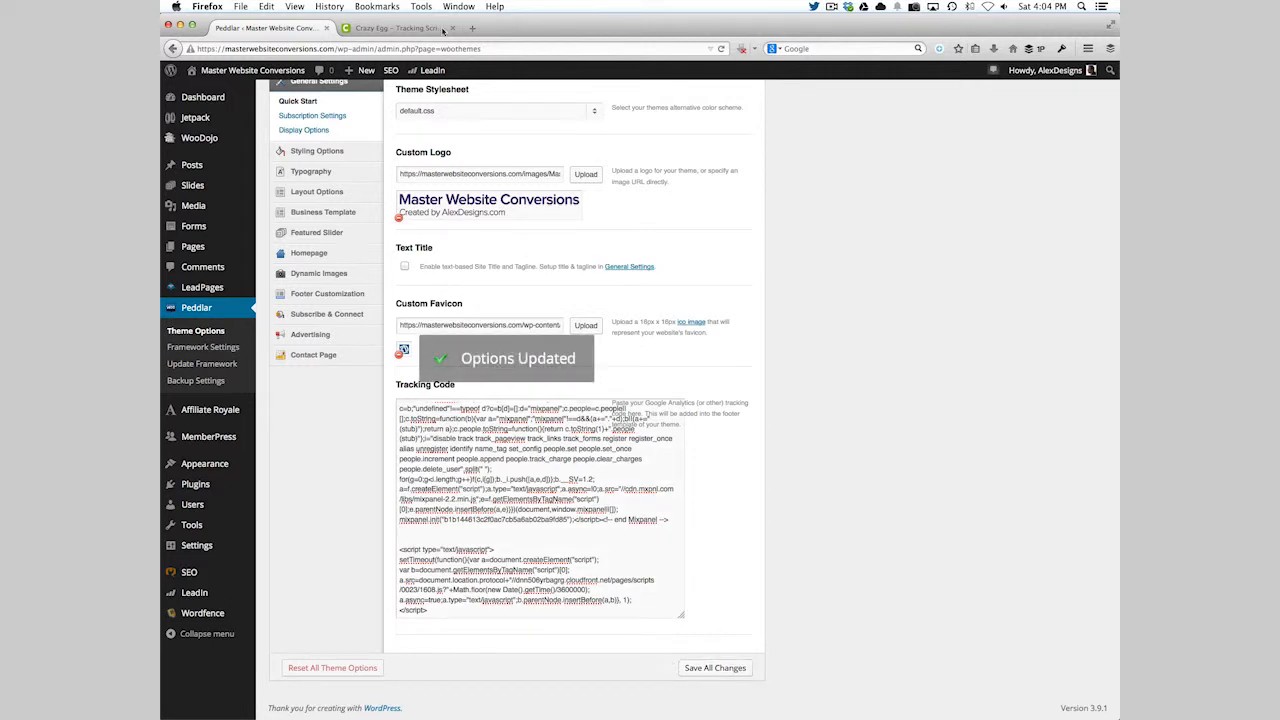
Return to the Crazy Egg dashboard listing the pending Master Class snapshot
left_click(396, 28)
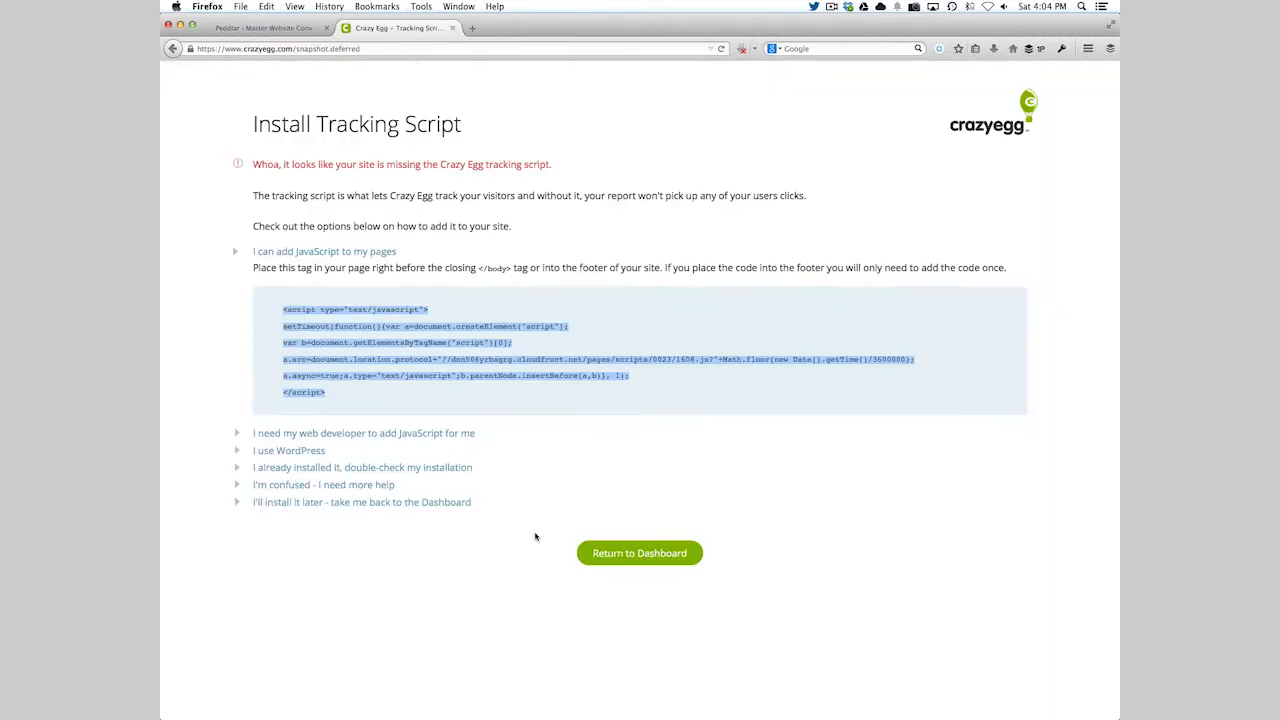
left_click(640, 552)
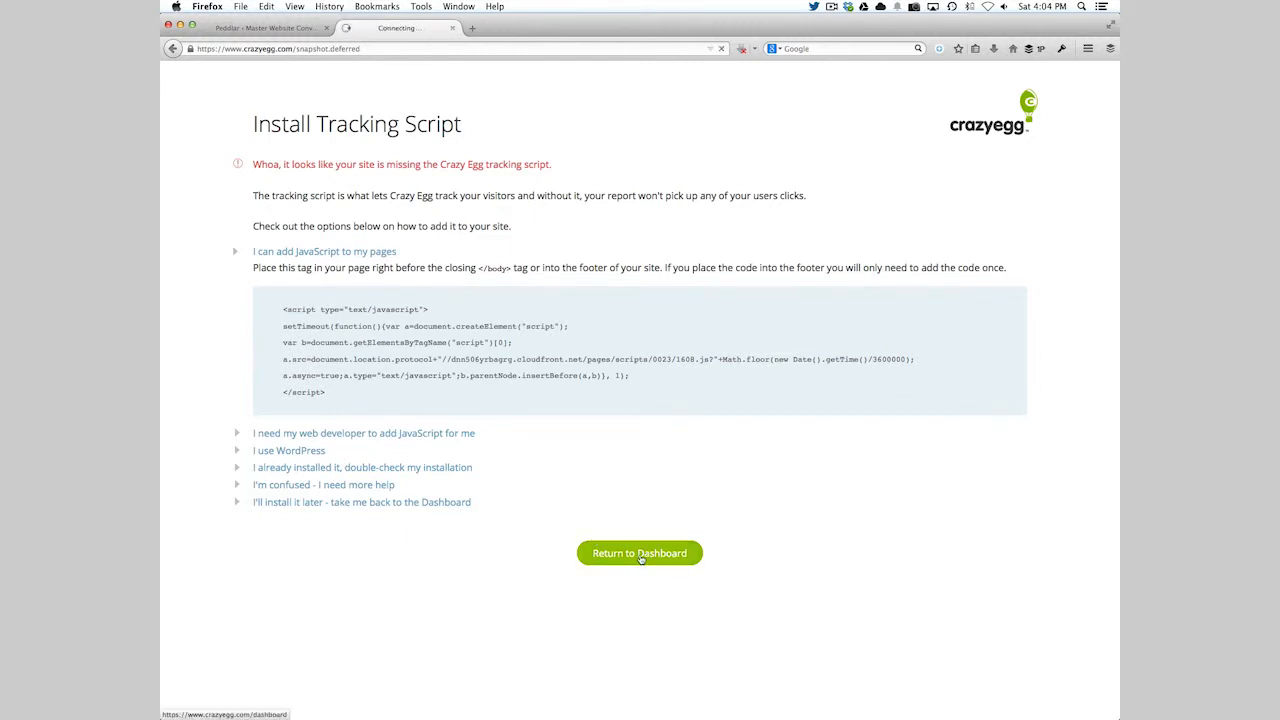
left_click(640, 552)
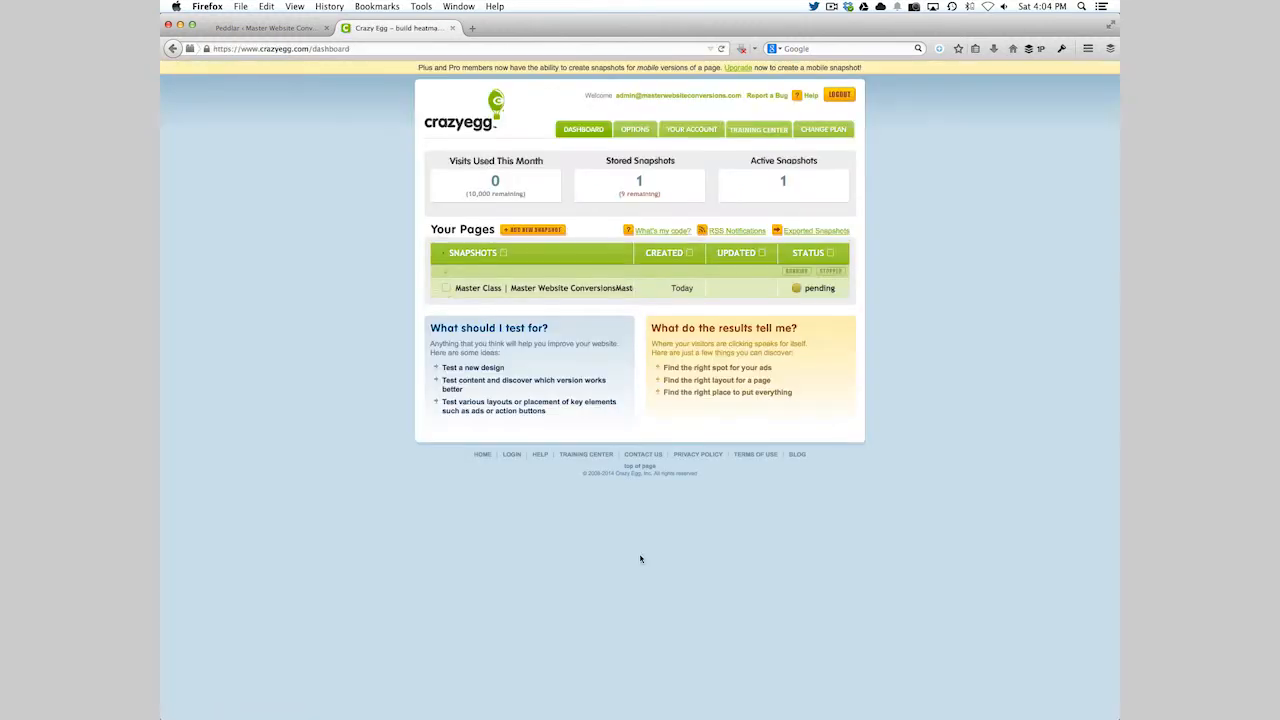
mouse_move(648, 218)
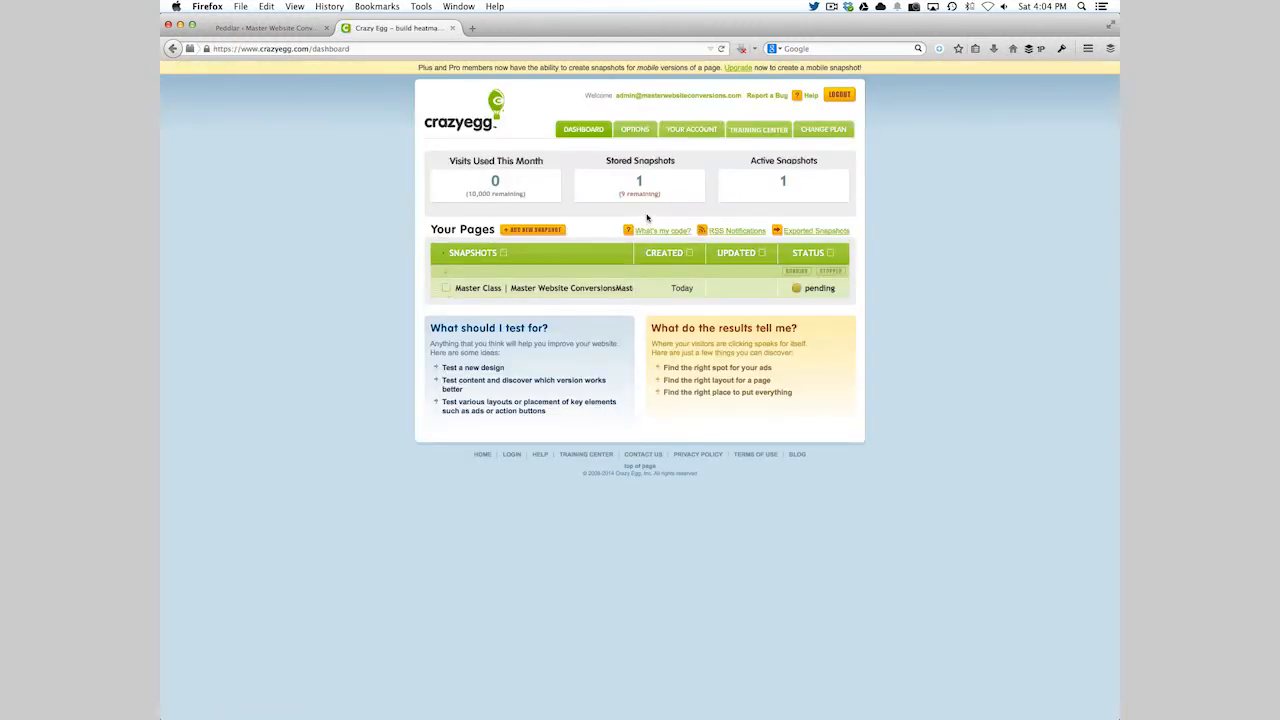
mouse_move(624, 192)
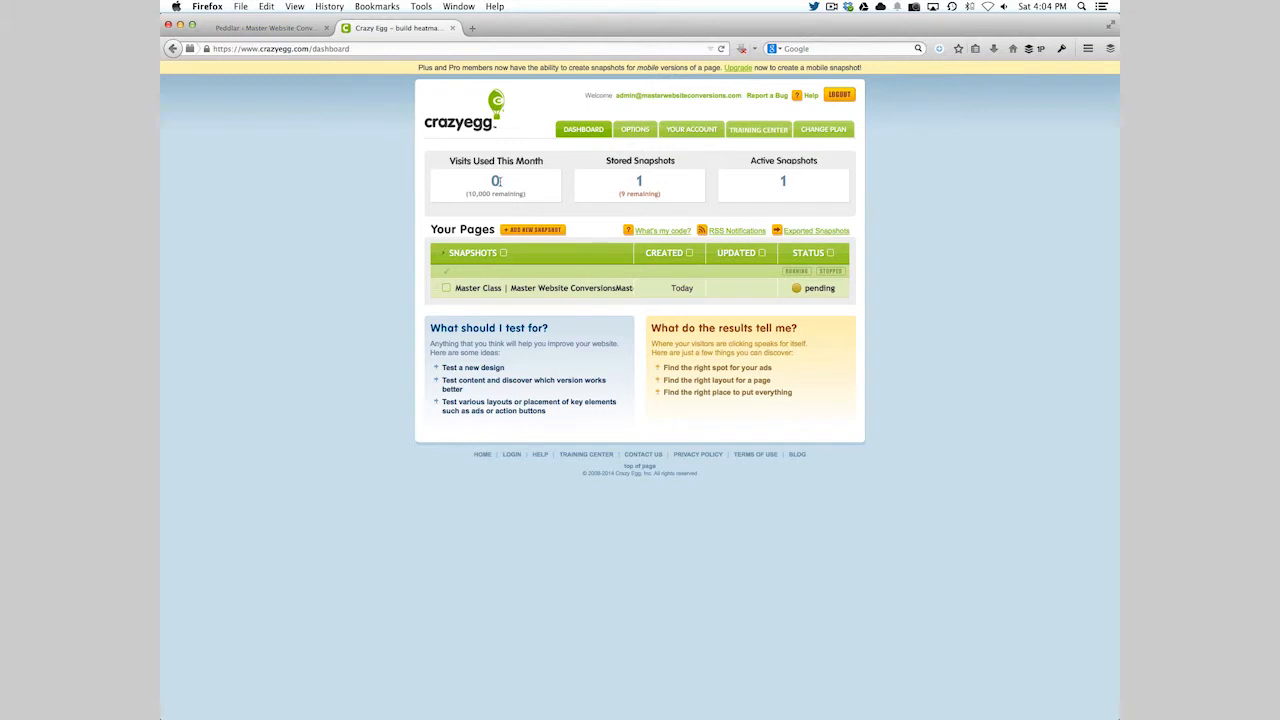
mouse_move(502, 184)
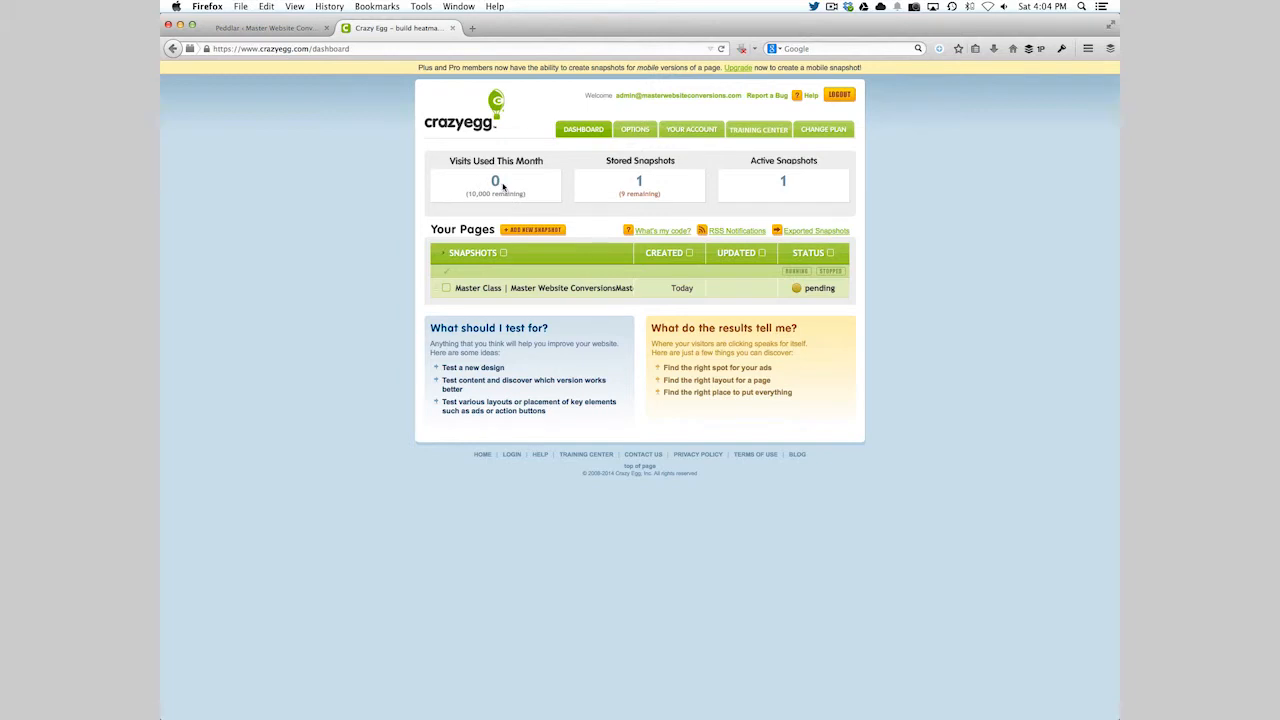
mouse_move(400, 168)
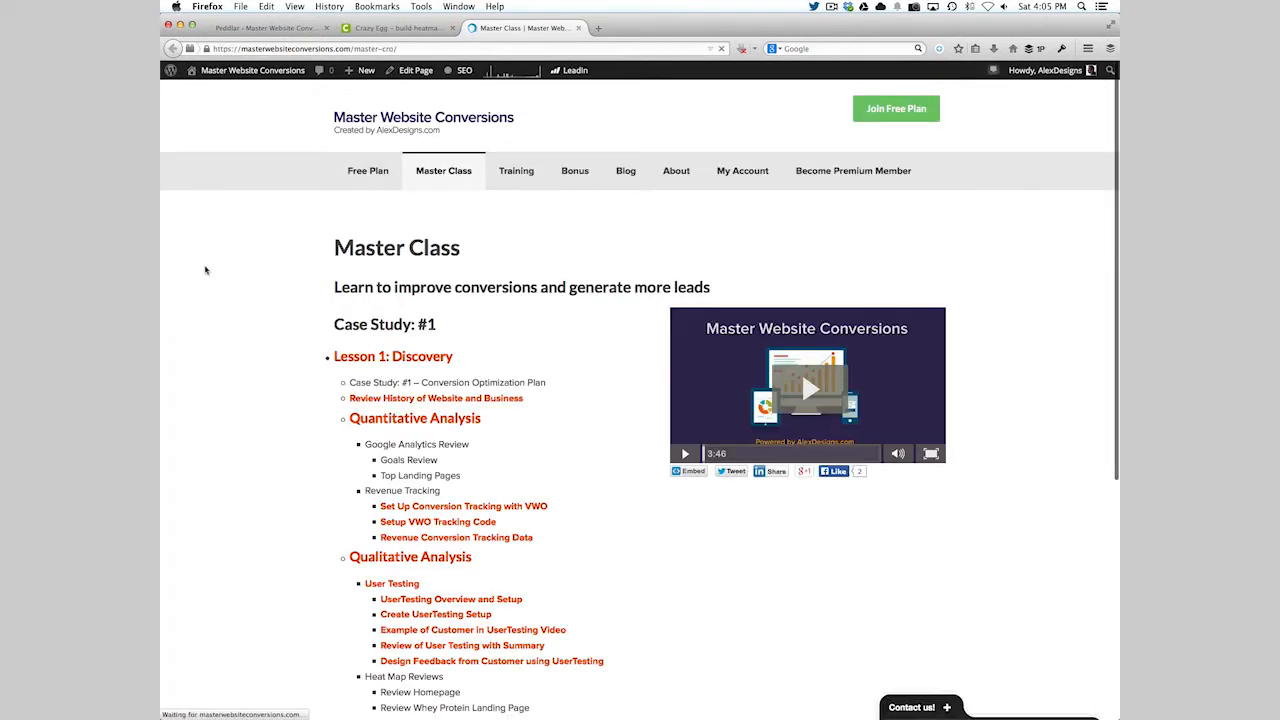
Scroll through the lesson list on the live Master Class page
scroll("down", 3)
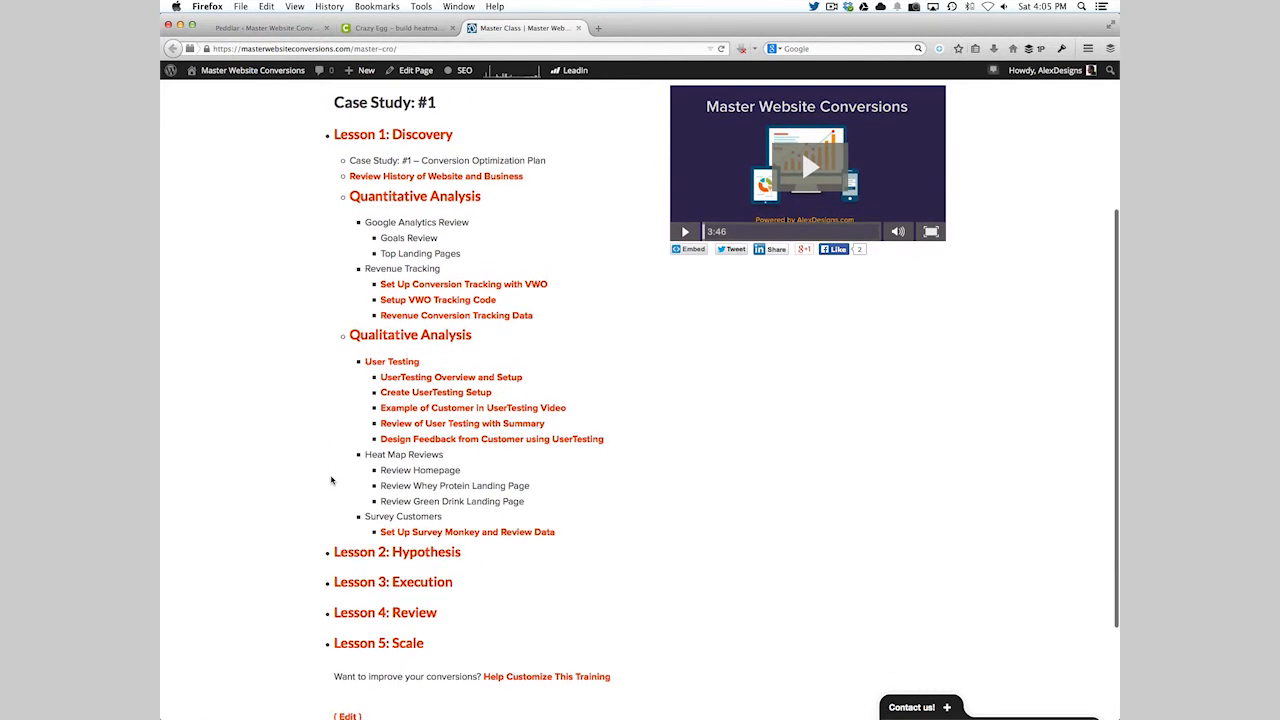
mouse_move(368, 498)
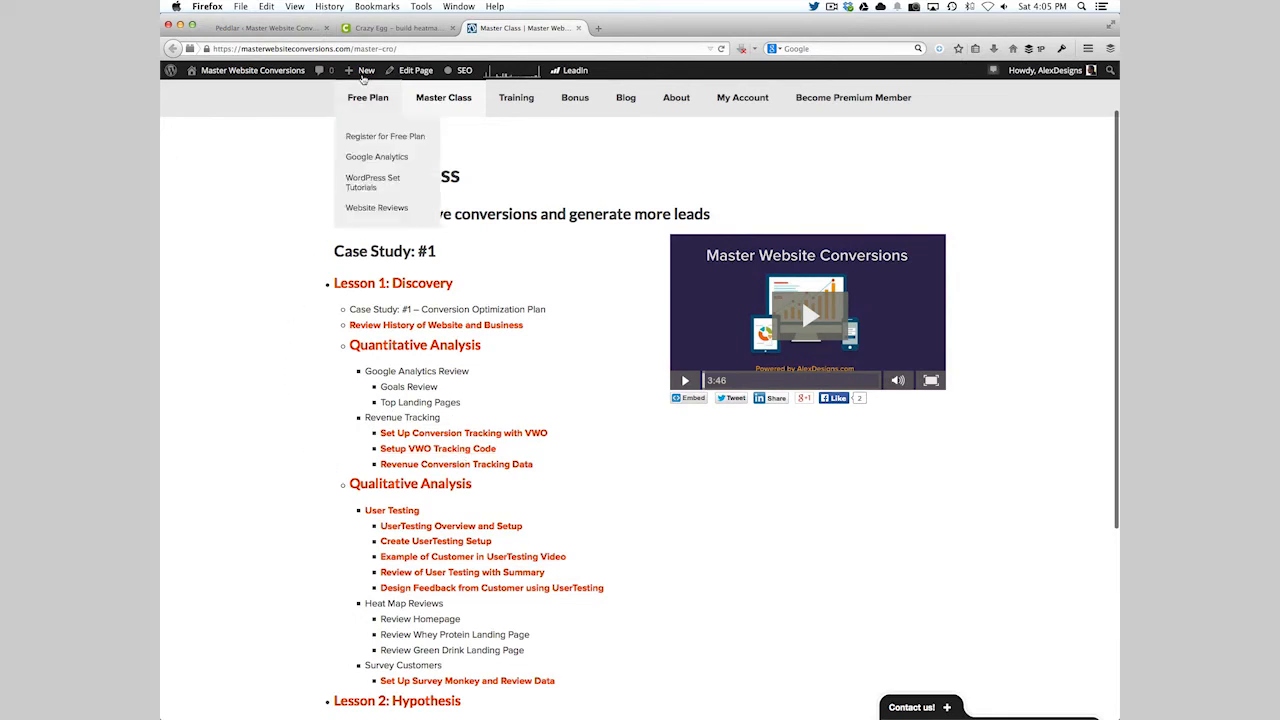
Switch back to the Crazy Egg dashboard tab showing the pending snapshot
left_click(396, 28)
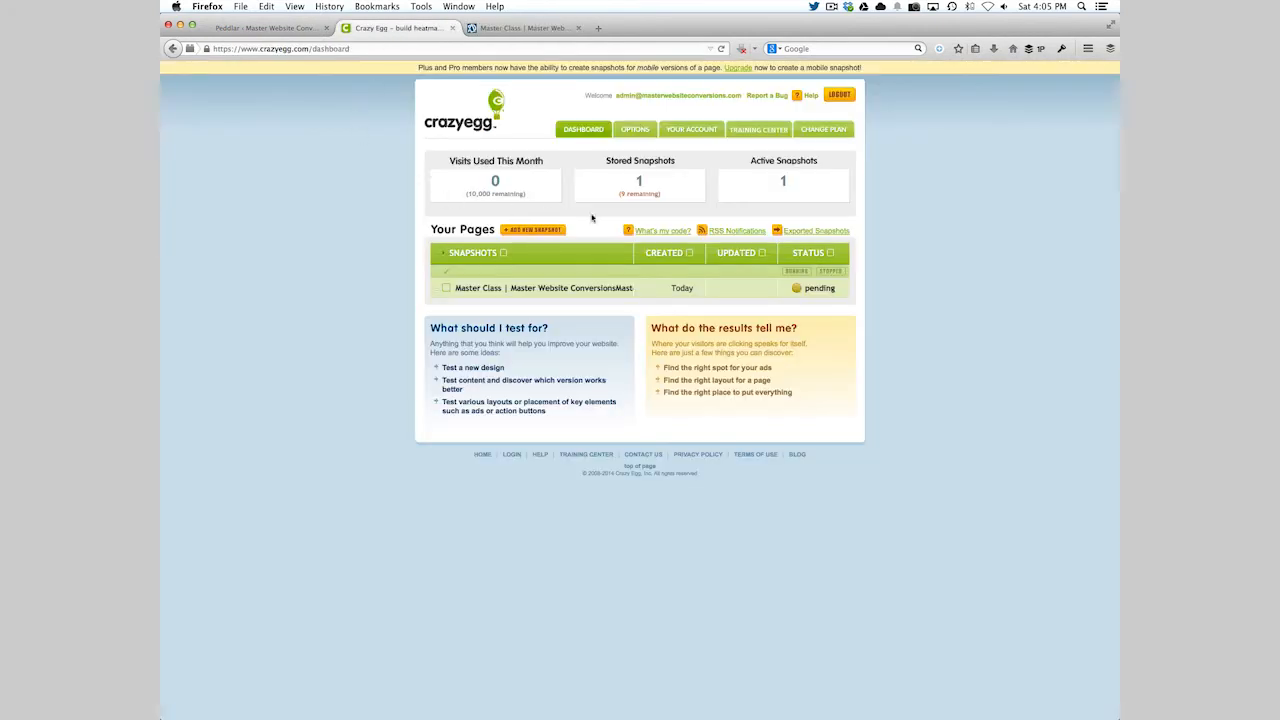
mouse_move(670, 222)
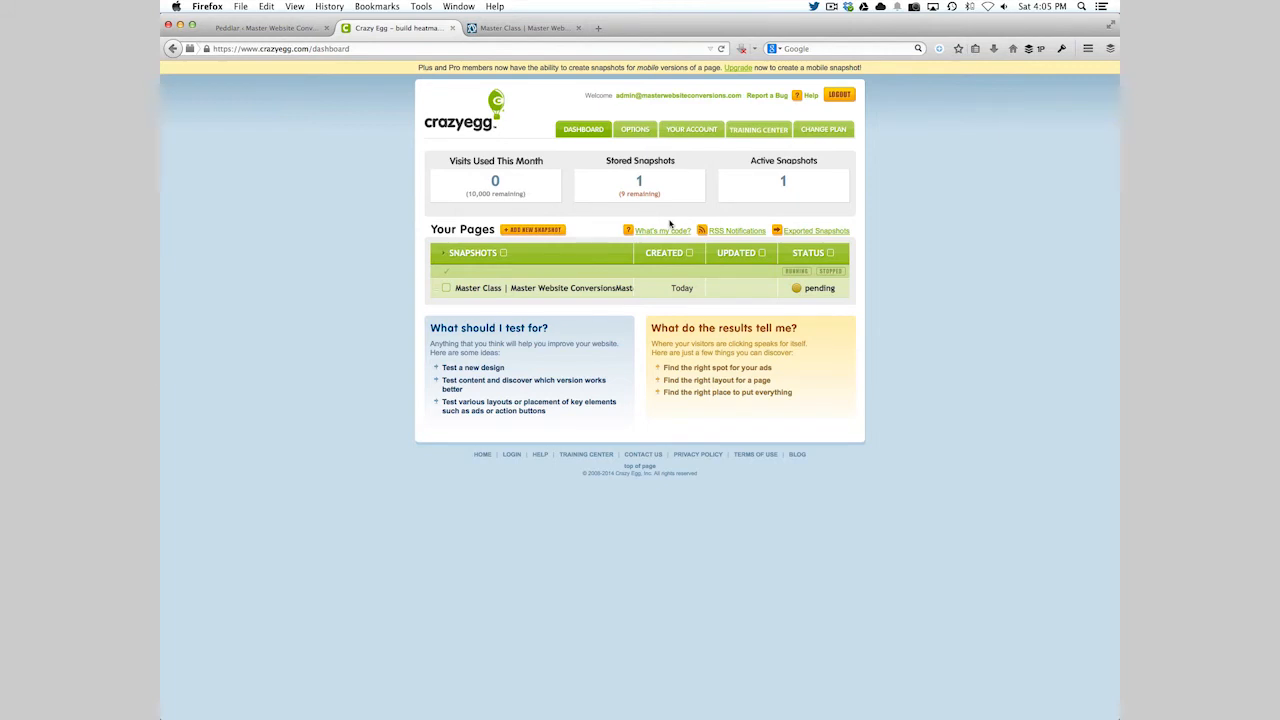